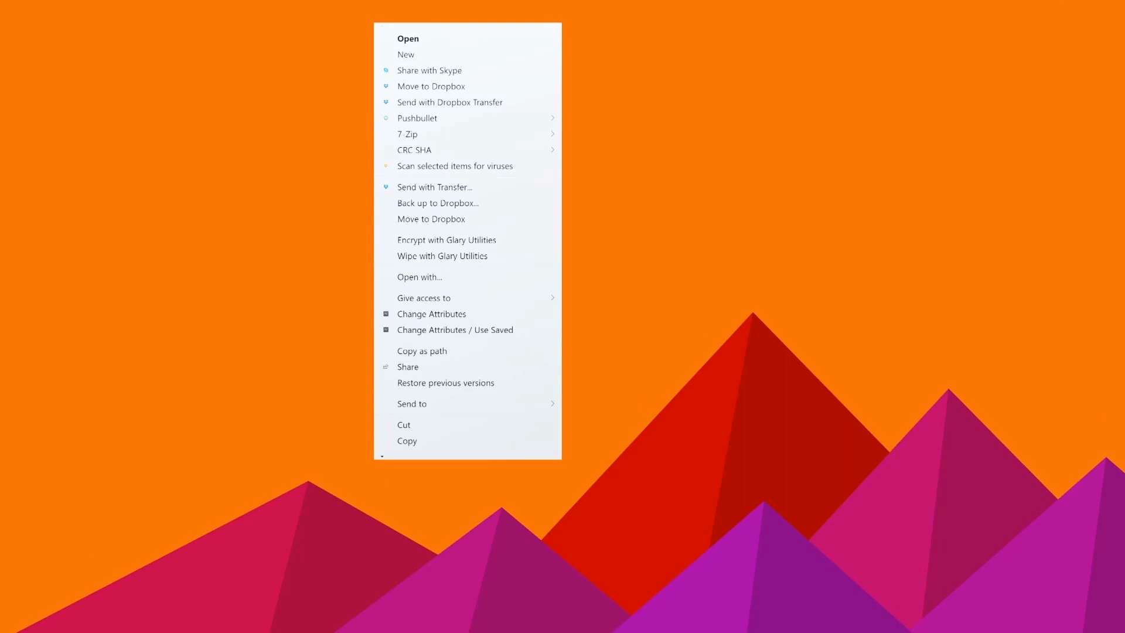
mouse_move(450, 110)
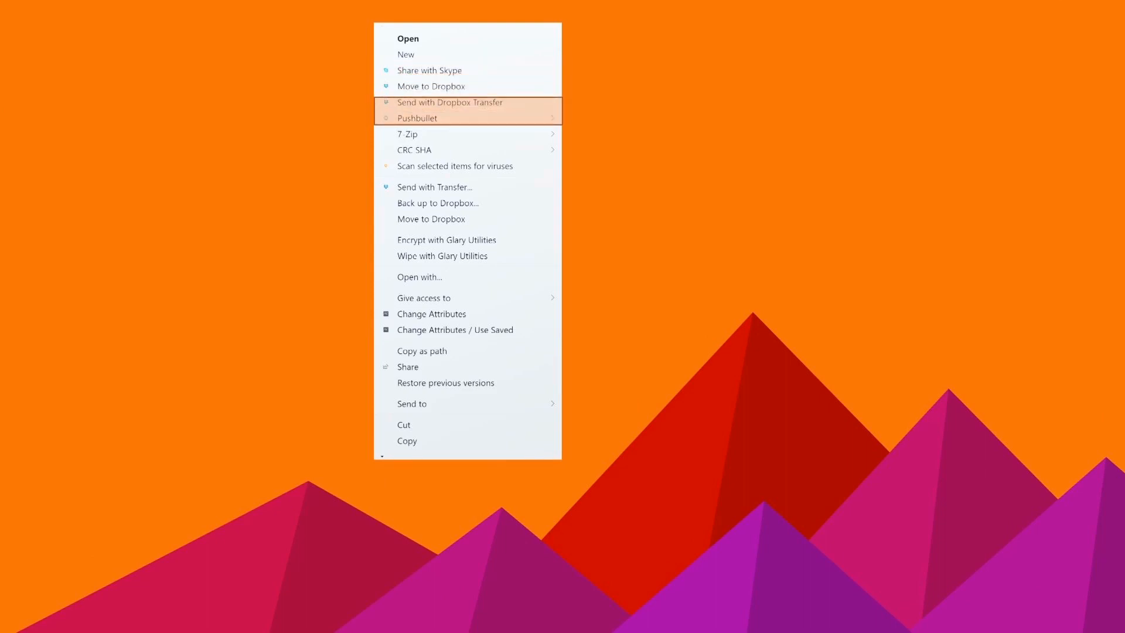
mouse_move(446, 229)
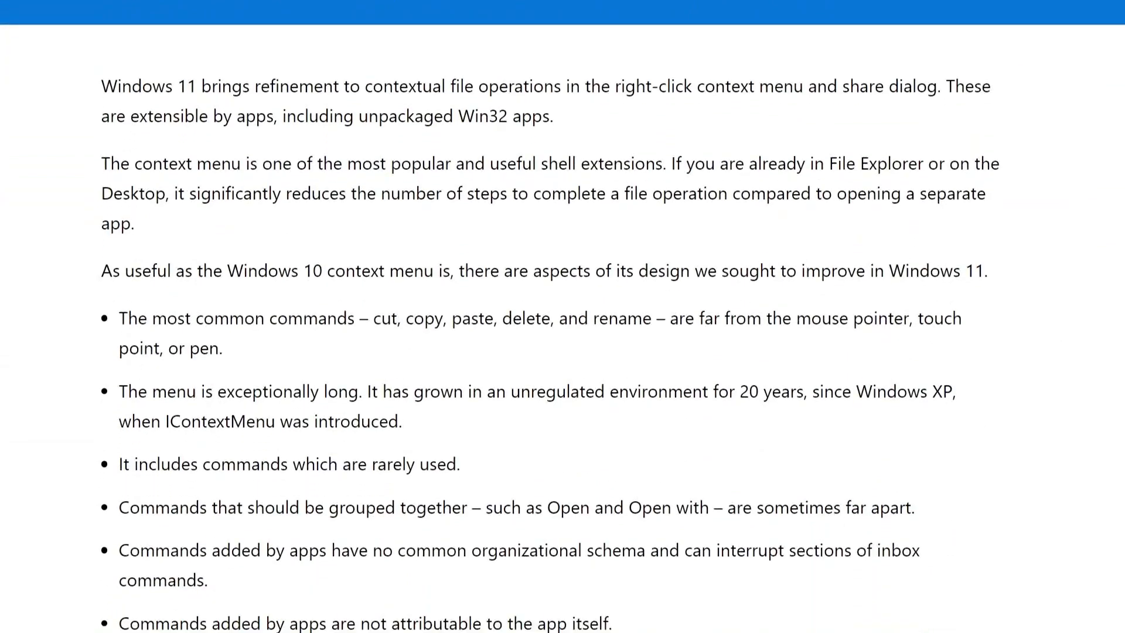
Step: View the Windows 11 right-click menu for the DOCX file in Downloads, then close File Explorer
right_click(180, 176)
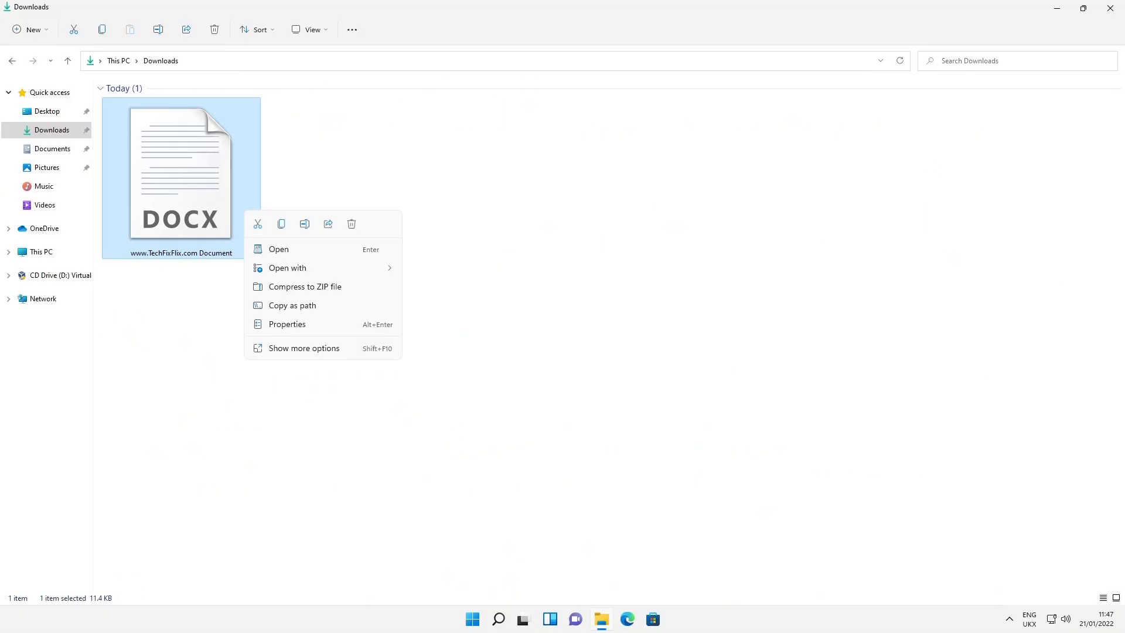
left_click(304, 348)
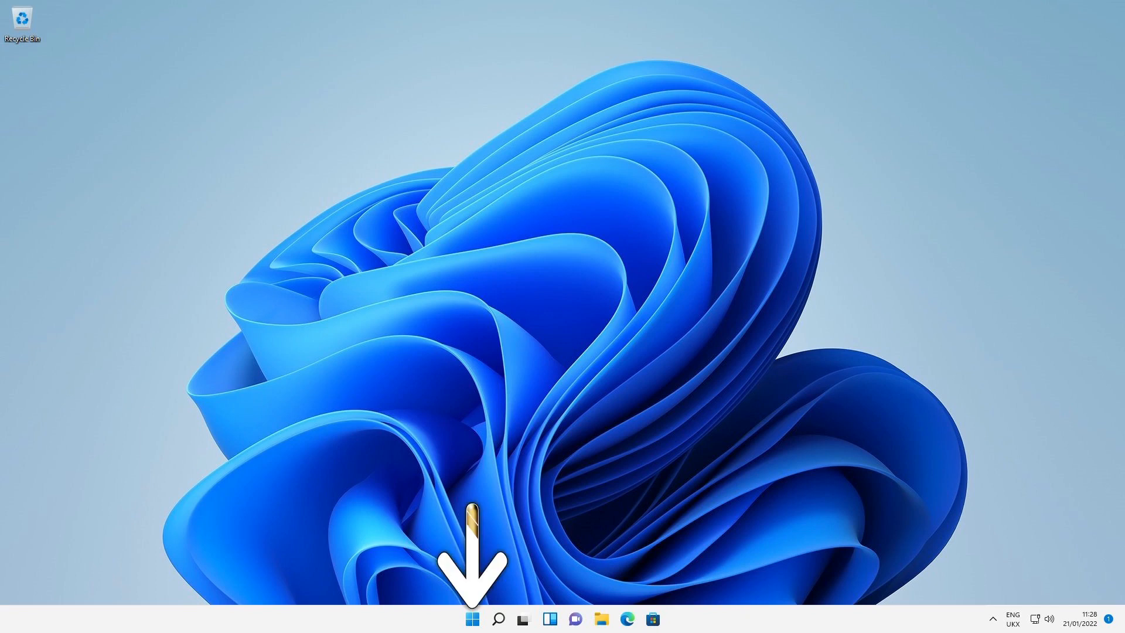
Step: Launch Registry Editor via Start search for 'Regedit' and approve the UAC prompt
left_click(471, 619)
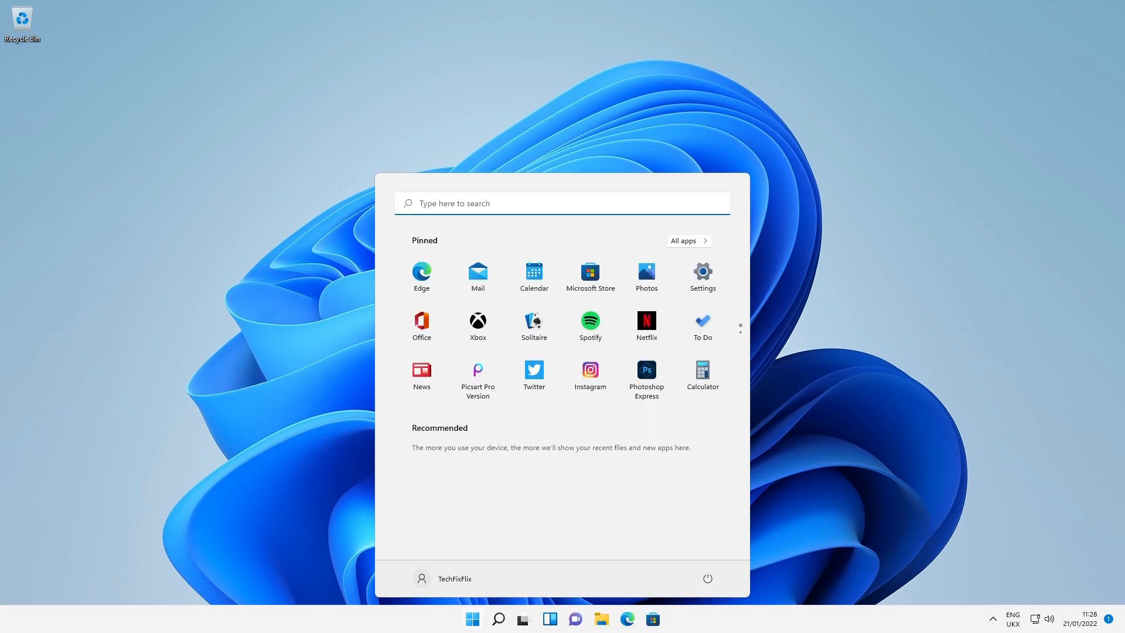
type("Regedit")
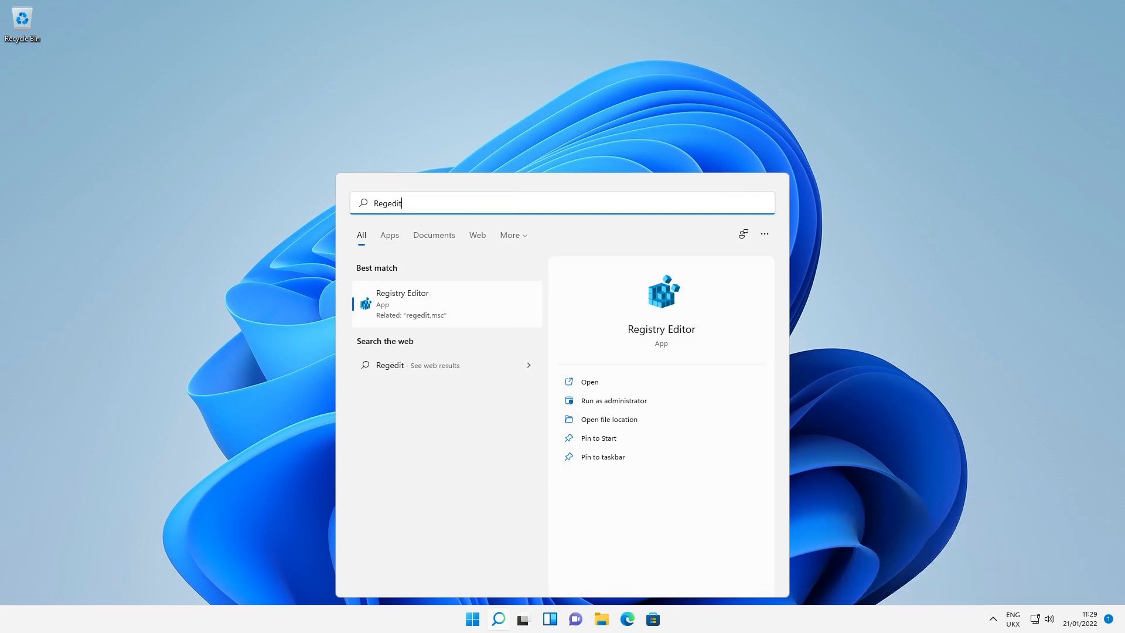
left_click(590, 382)
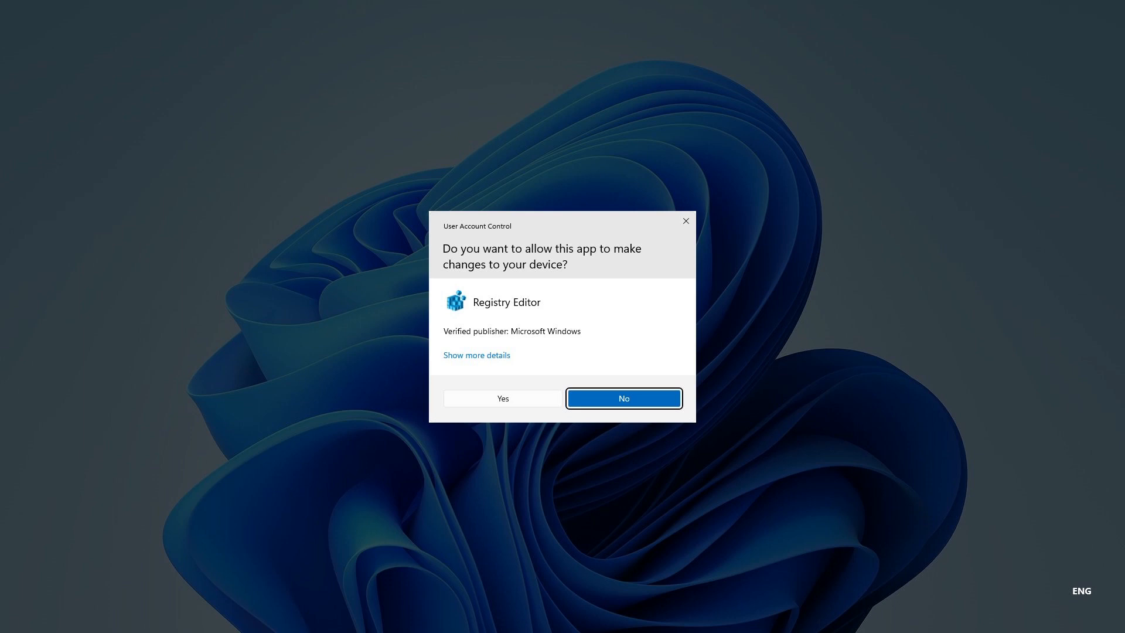
mouse_move(502, 398)
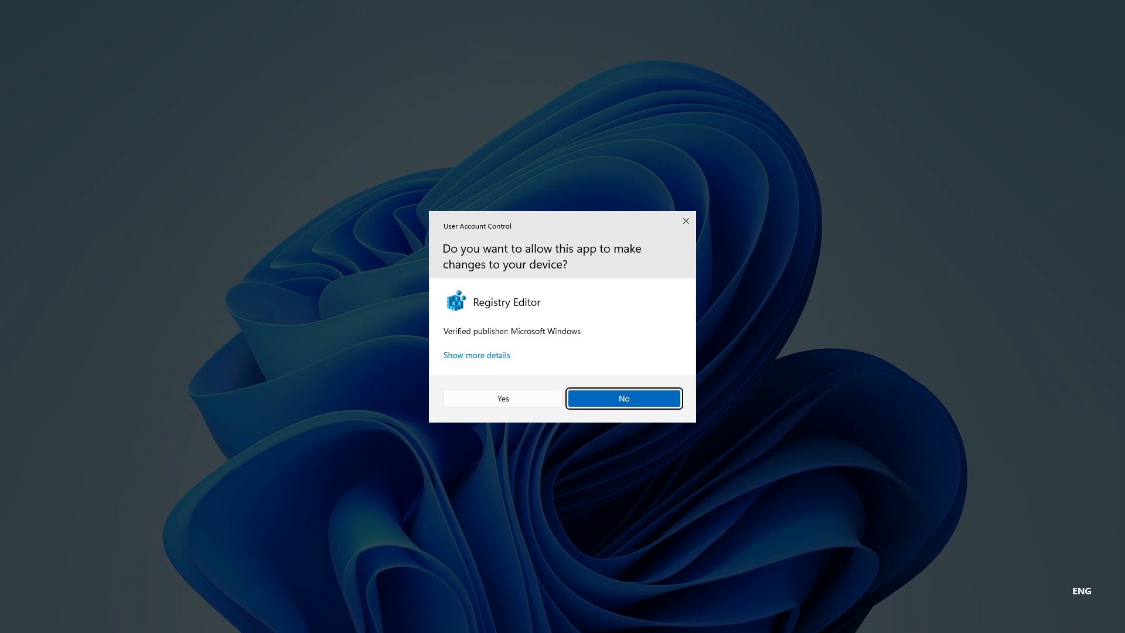
left_click(503, 398)
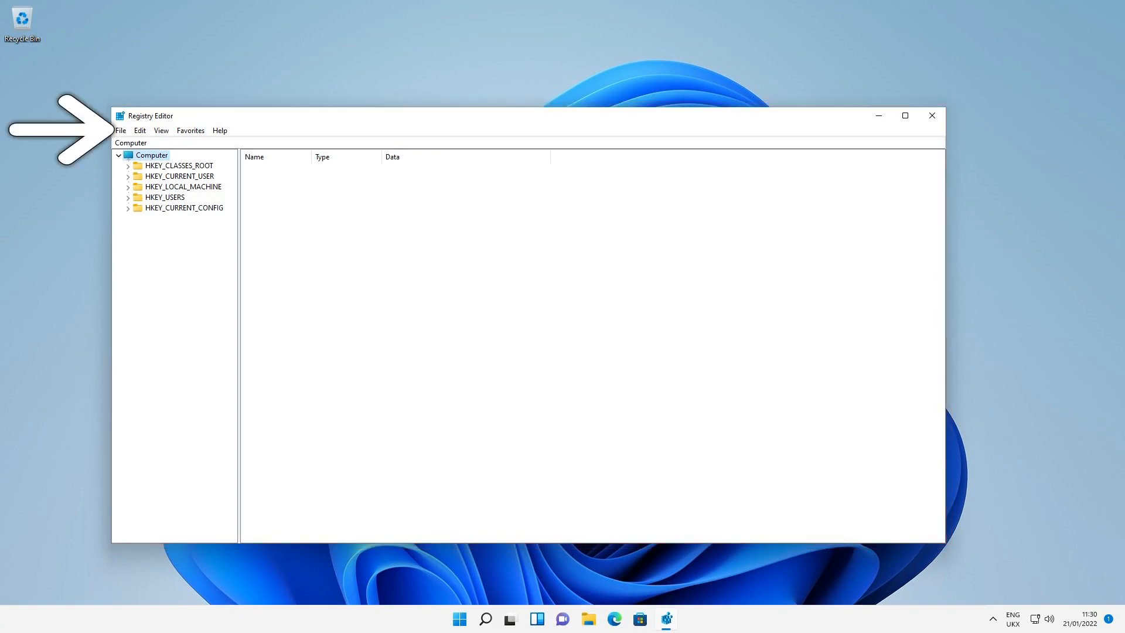
Step: Export the whole registry to Documents as 'Registry Backup' via File > Export
left_click(120, 130)
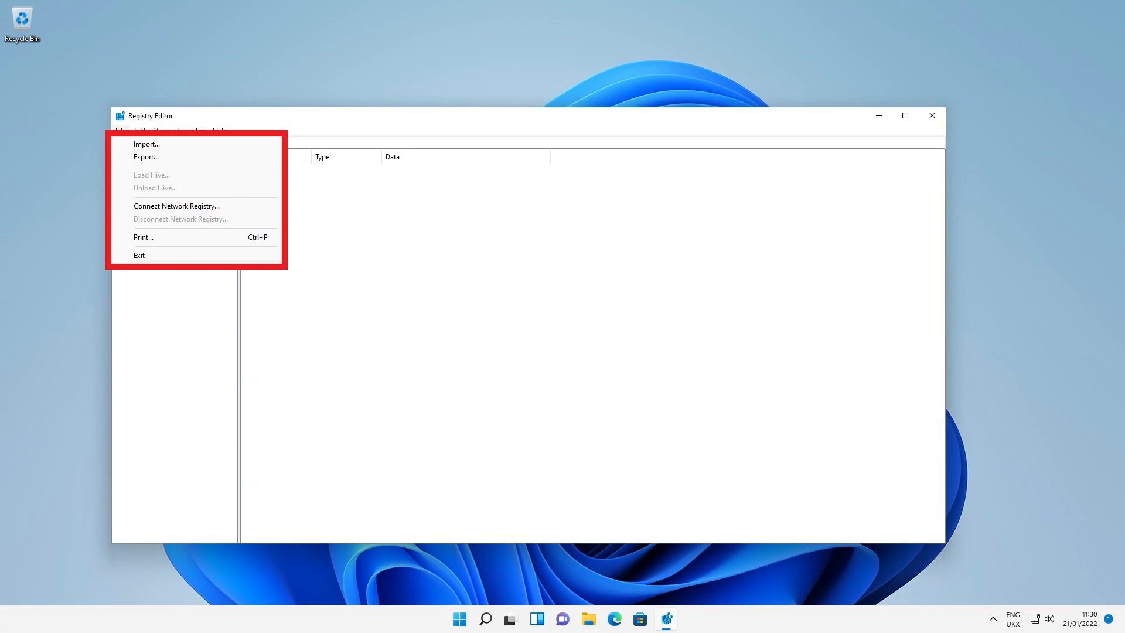
mouse_move(147, 157)
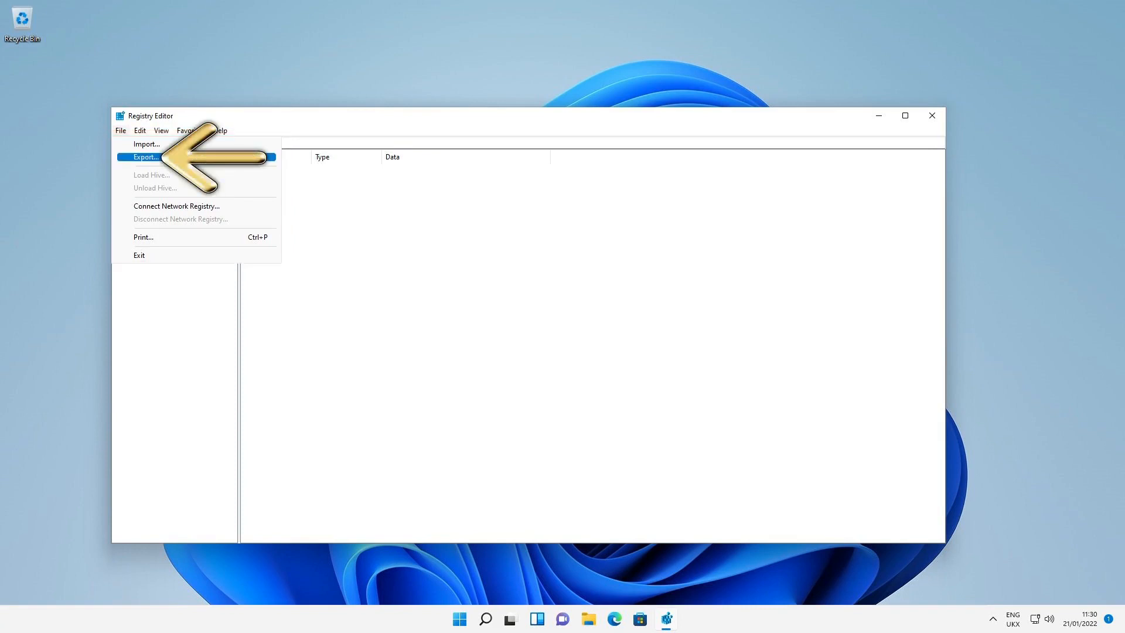
left_click(145, 157)
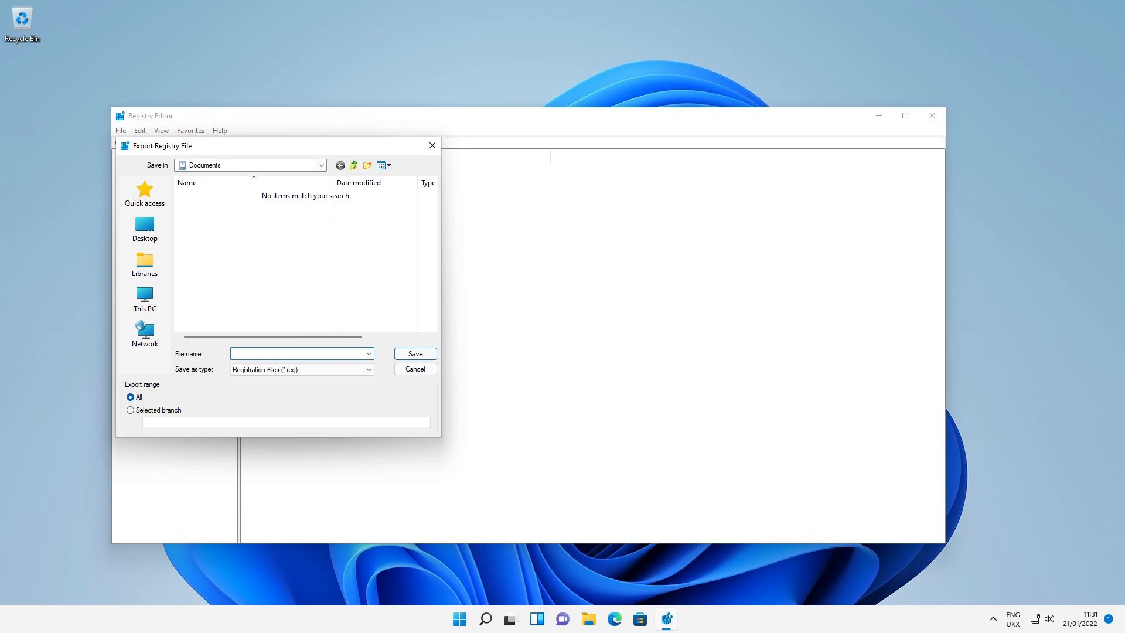
type("Registry Backup")
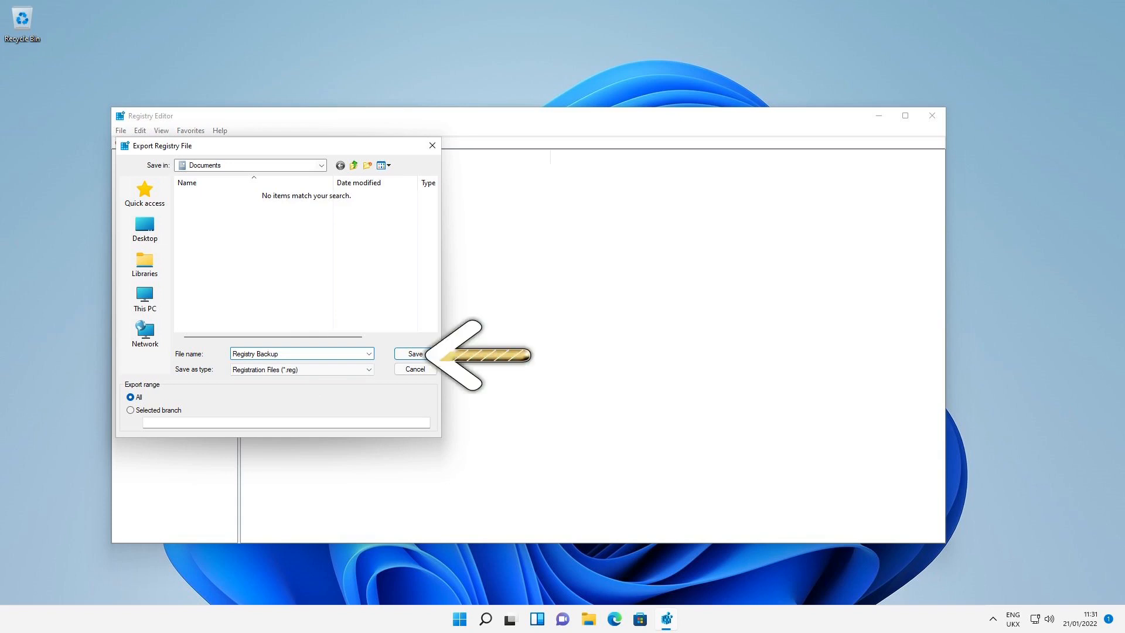
left_click(413, 354)
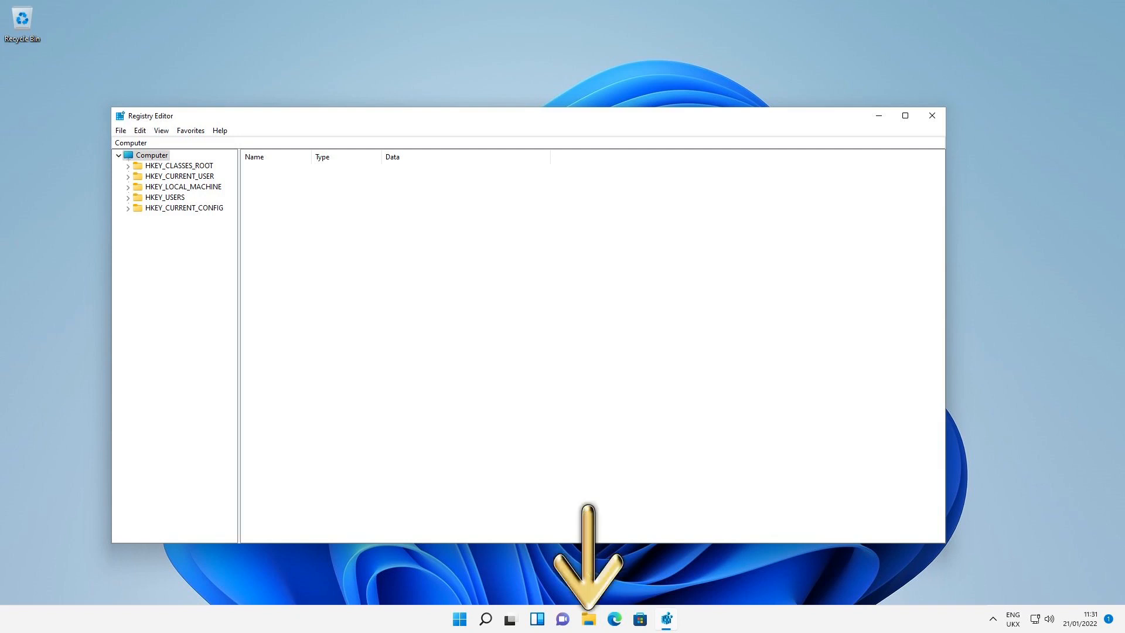
Step: Check in File Explorer that 'Registry Backup' is saved in Documents
left_click(589, 618)
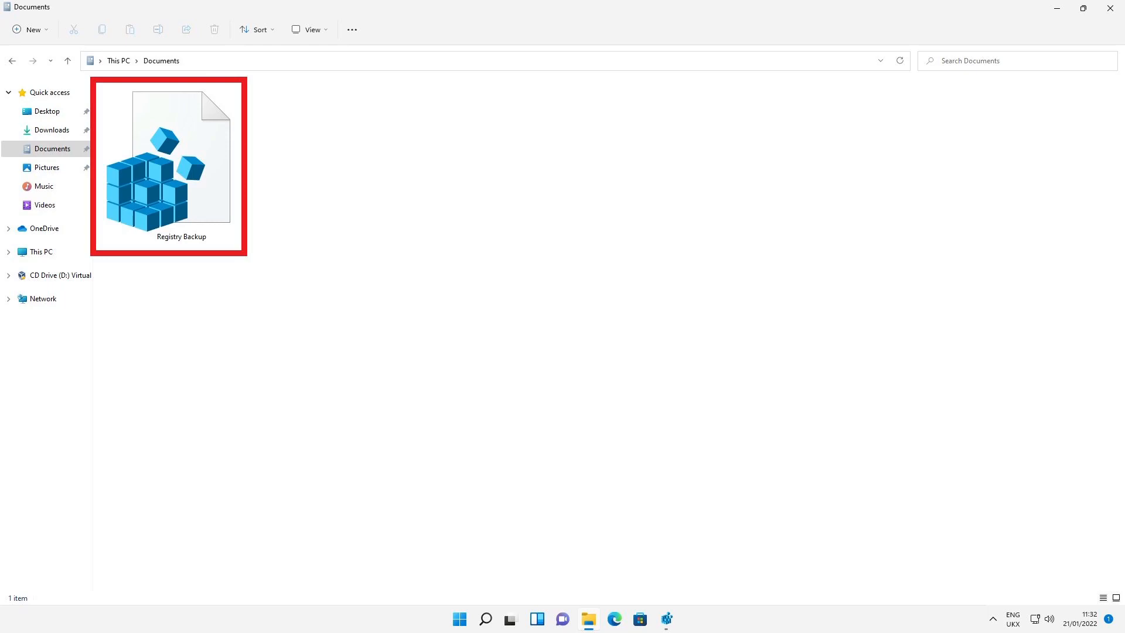
double_click(169, 164)
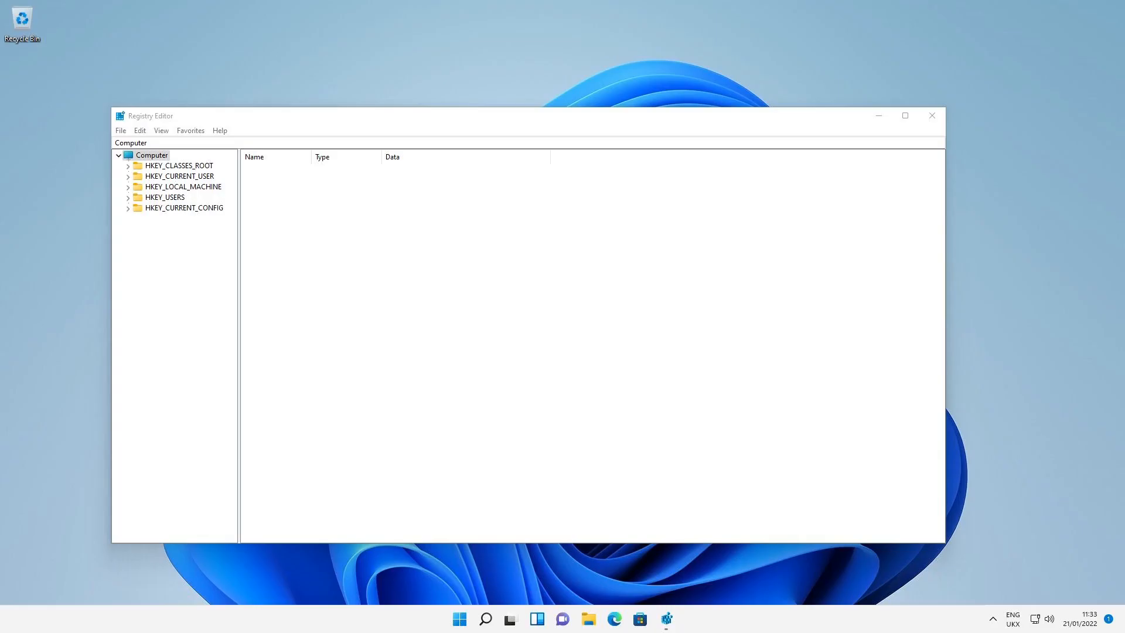
Step: Start File > Import and browse to Documents to find the 'Registry Backup' file
left_click(120, 130)
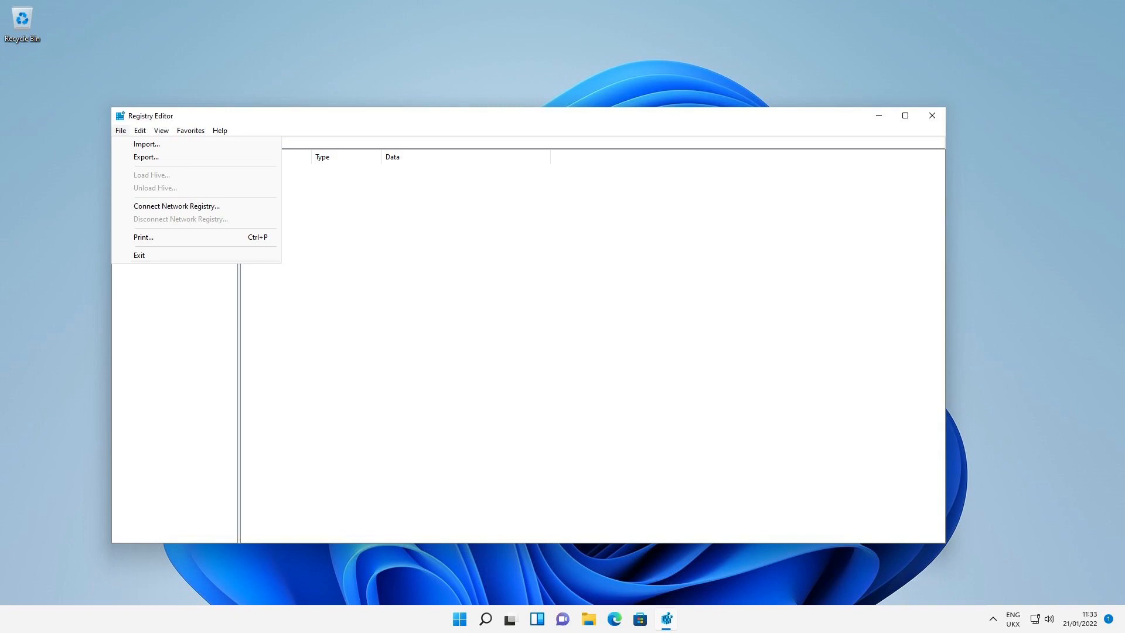
left_click(146, 143)
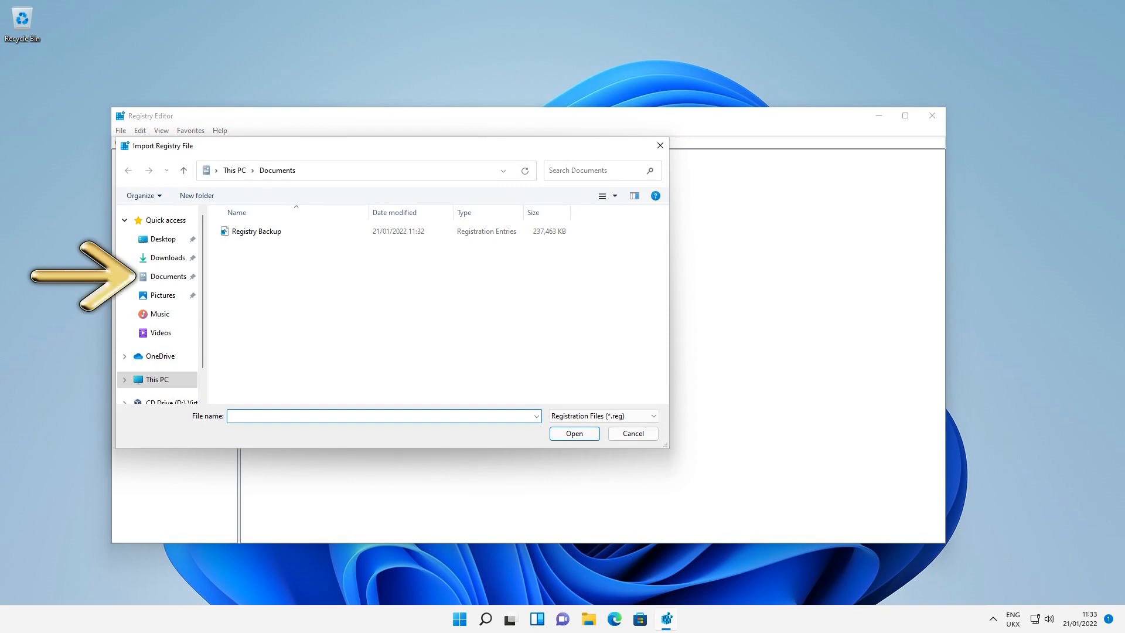
left_click(256, 231)
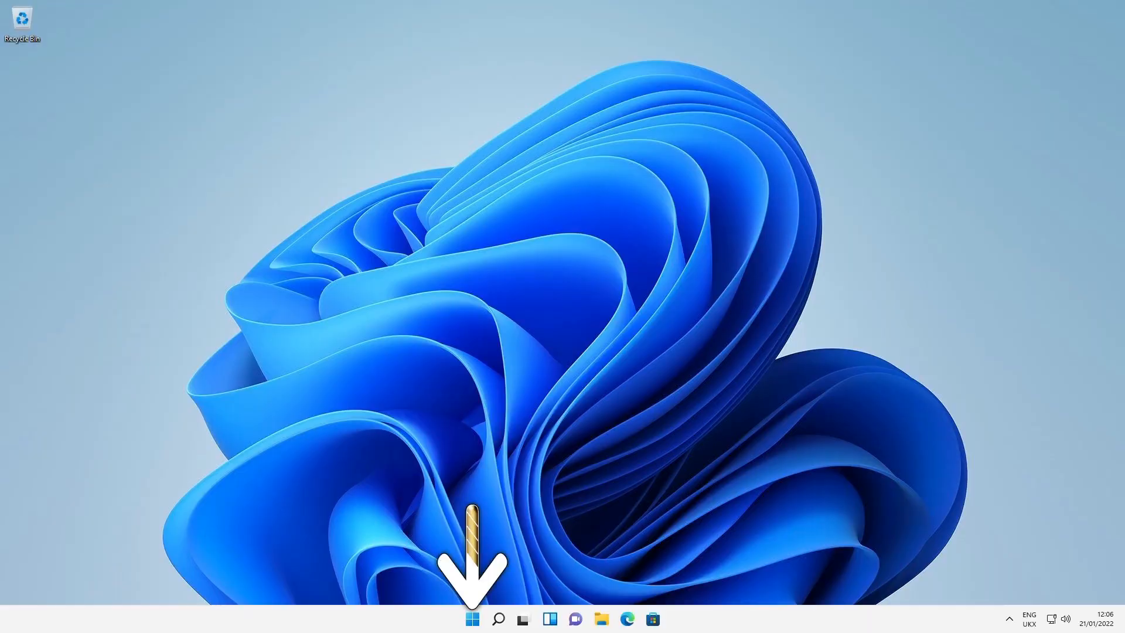
Step: Reopen Registry Editor via Start search for 'Regedit' and approve the UAC prompt
left_click(487, 619)
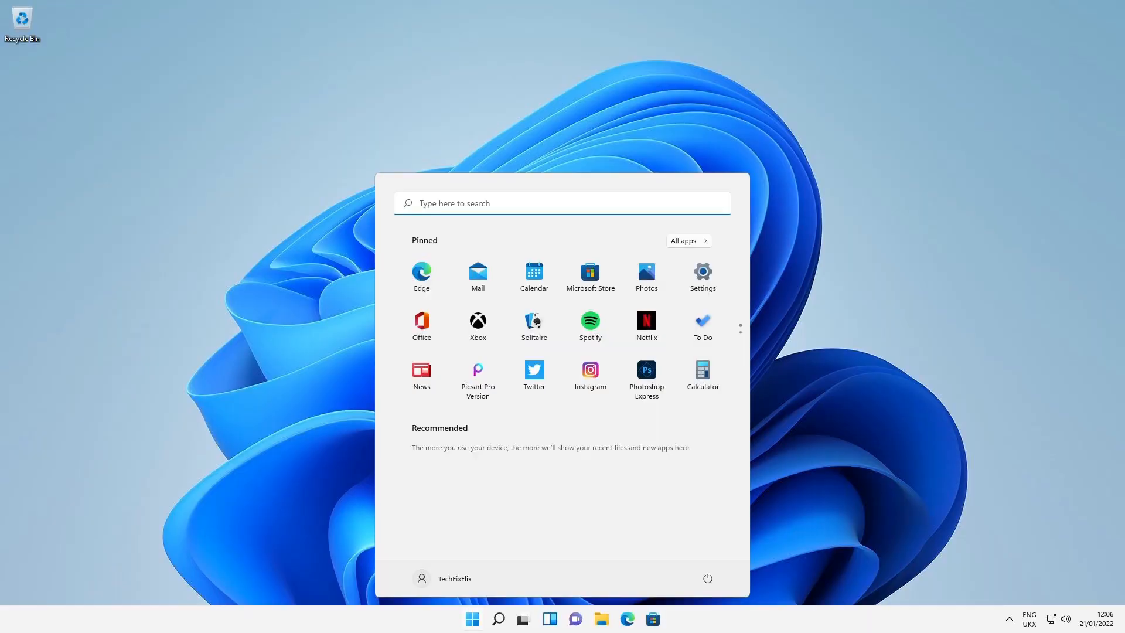
type("Regedit")
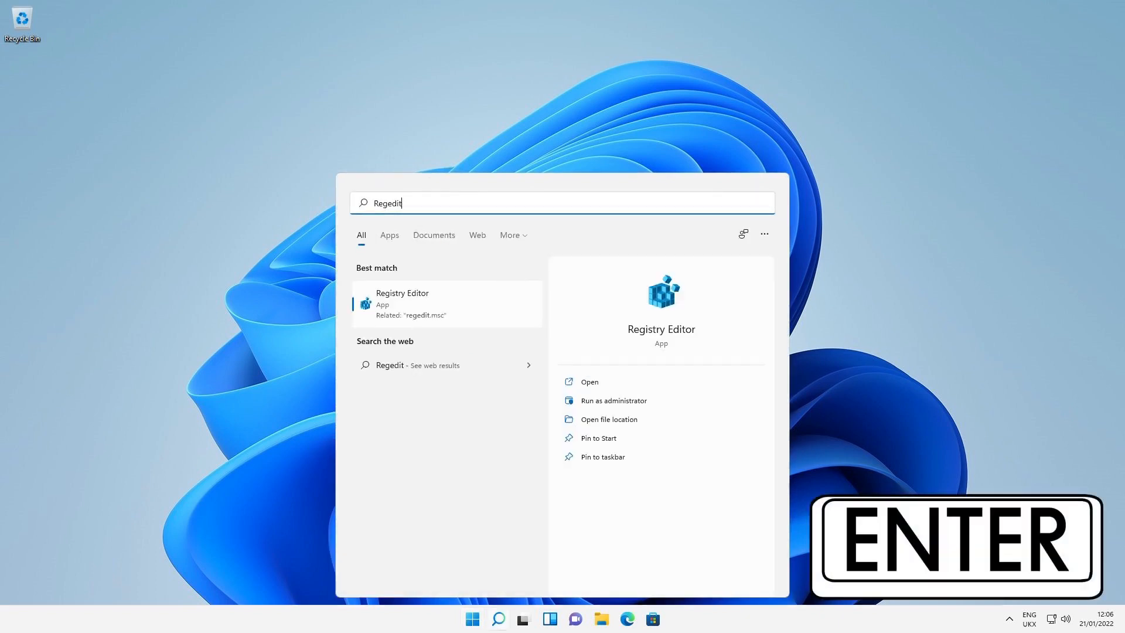
key("enter")
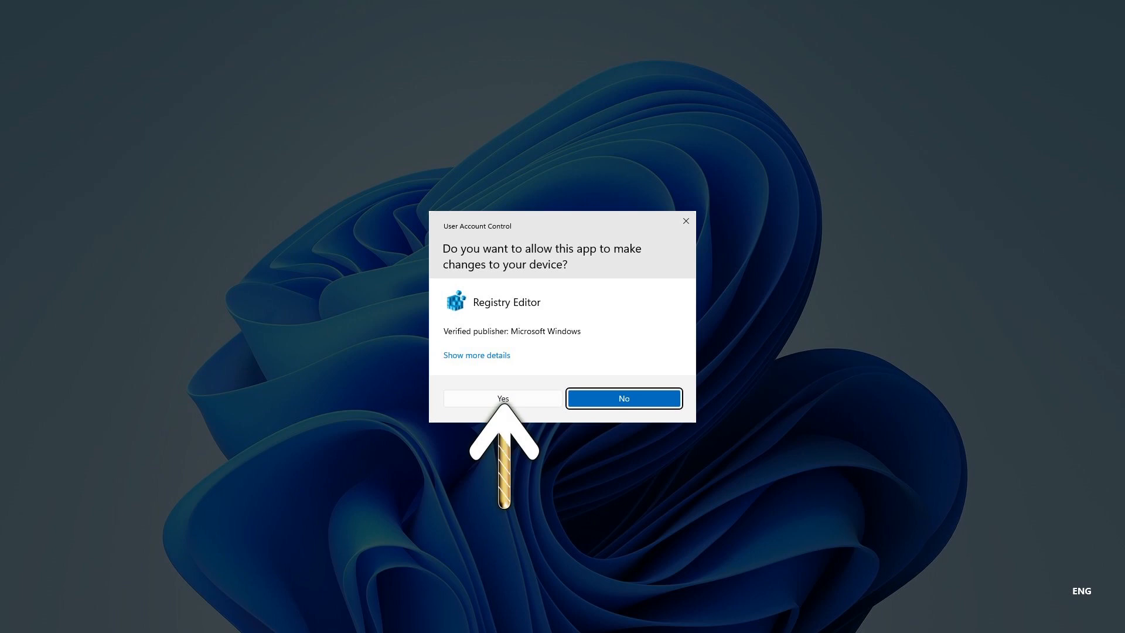
left_click(502, 398)
type("Computer\\HKEY_CURRENT_USER\\SOFTWARE\\CLASSES\\CLSID\\")
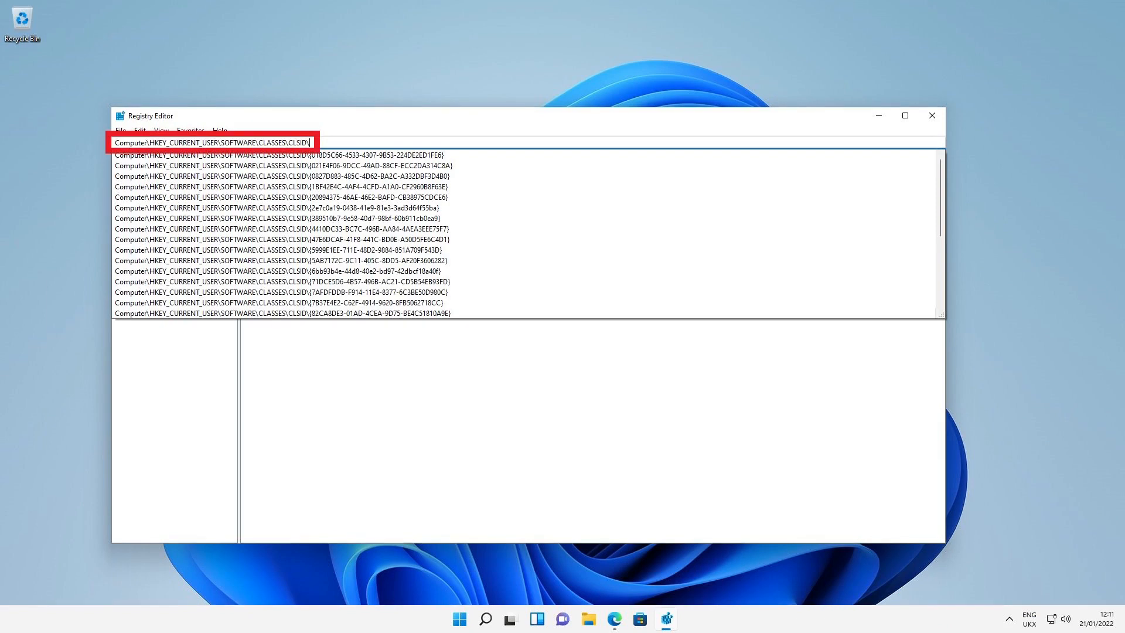
Step: Navigate to Computer\HKEY_CURRENT_USER\SOFTWARE\CLASSES\CLSID via the address bar
key("Enter")
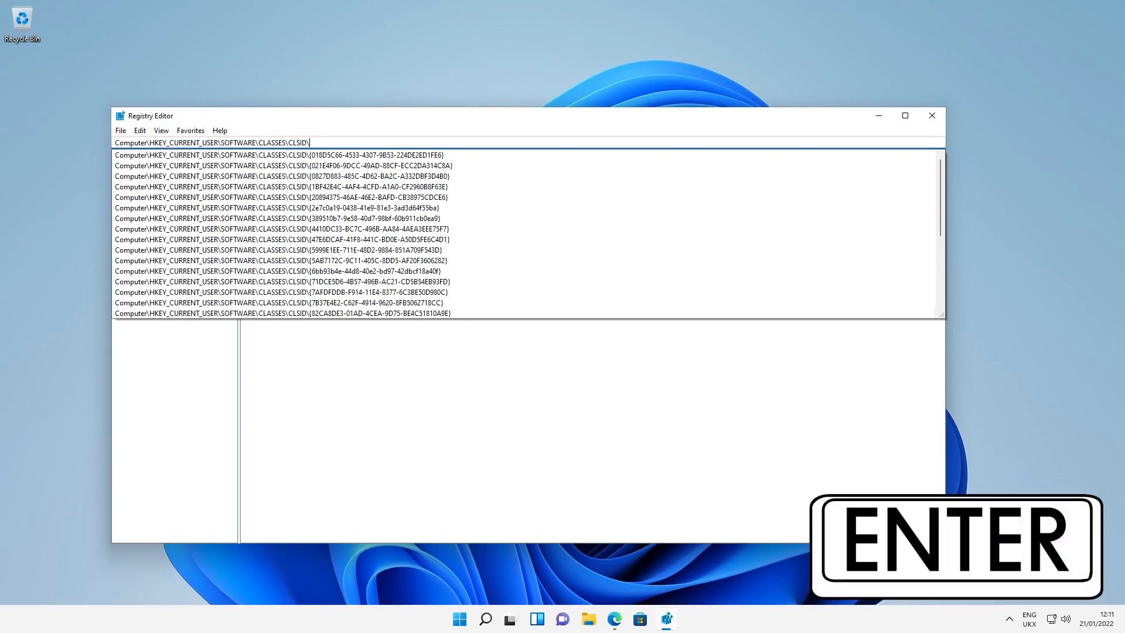
key("Enter")
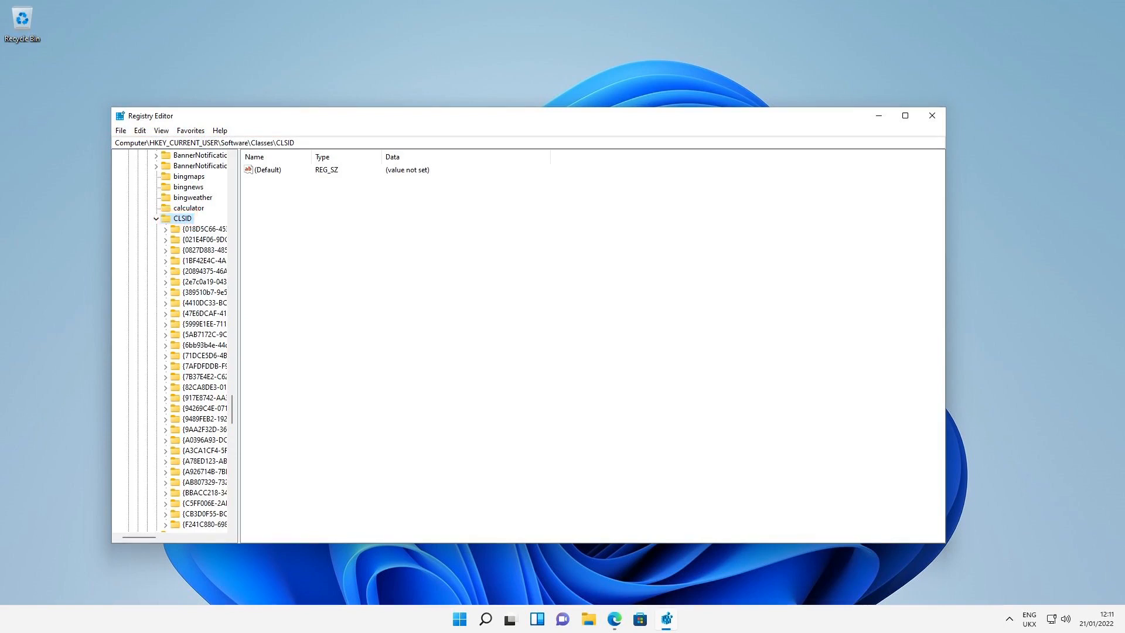
Step: Create a new key under CLSID named {86ca1aa0-34aa-4e8b-a509-50c905bae2a2} by pasting the copied ID
right_click(180, 218)
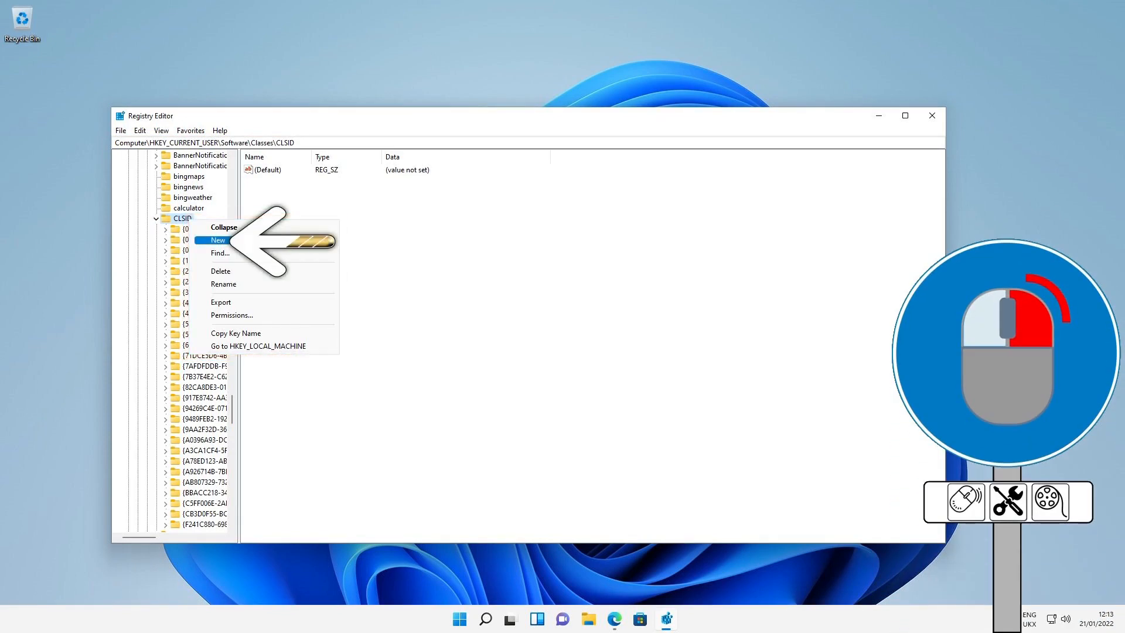
mouse_move(218, 239)
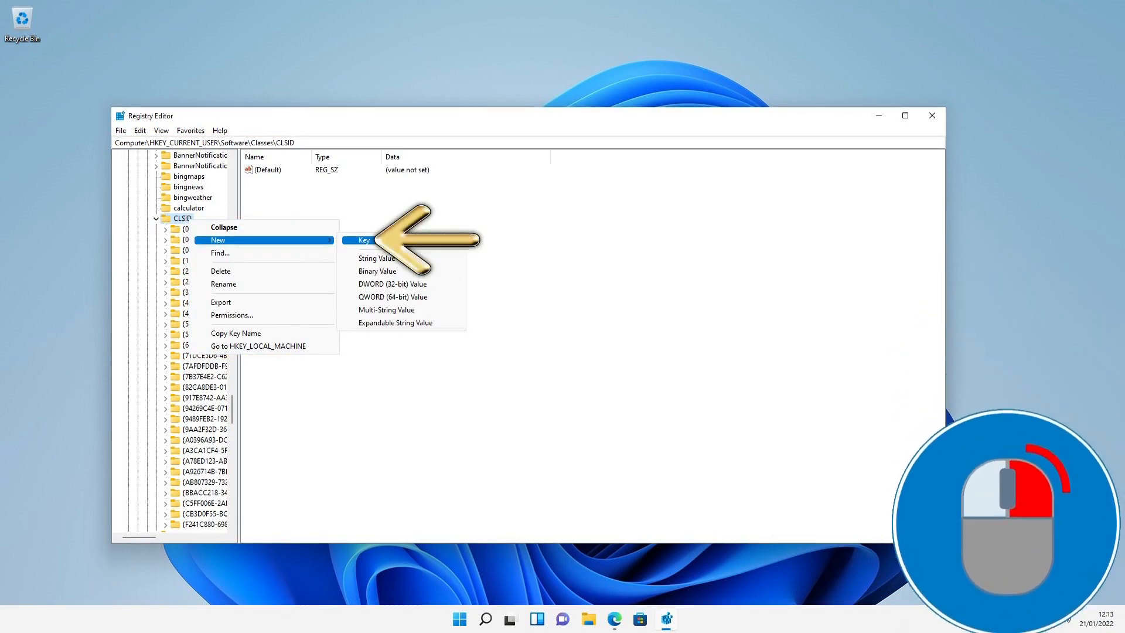
left_click(363, 241)
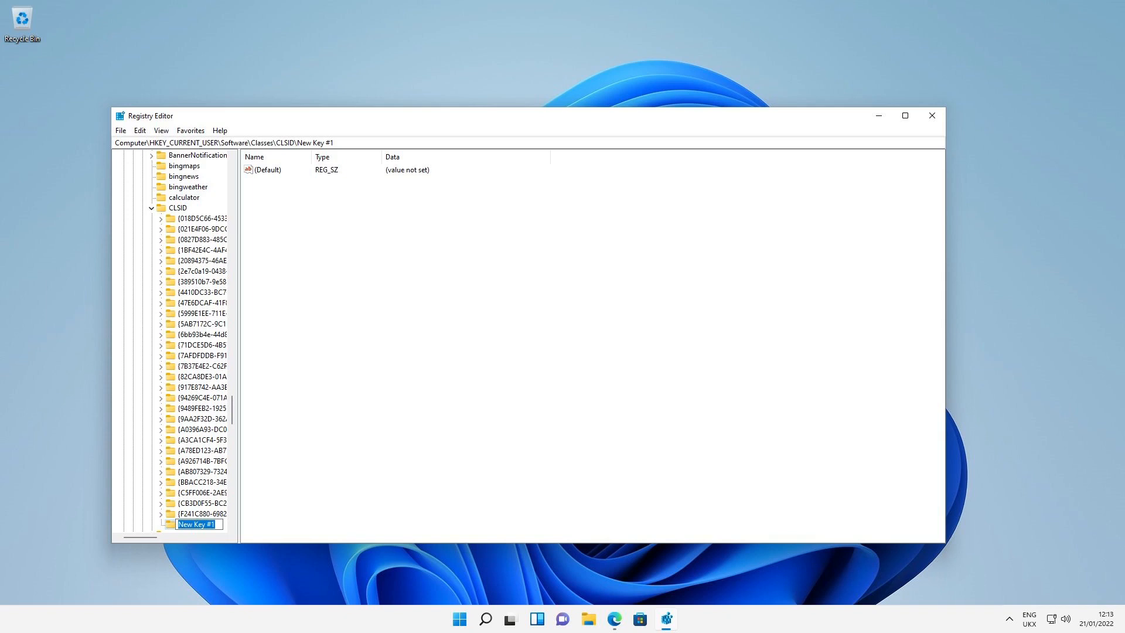
right_click(194, 523)
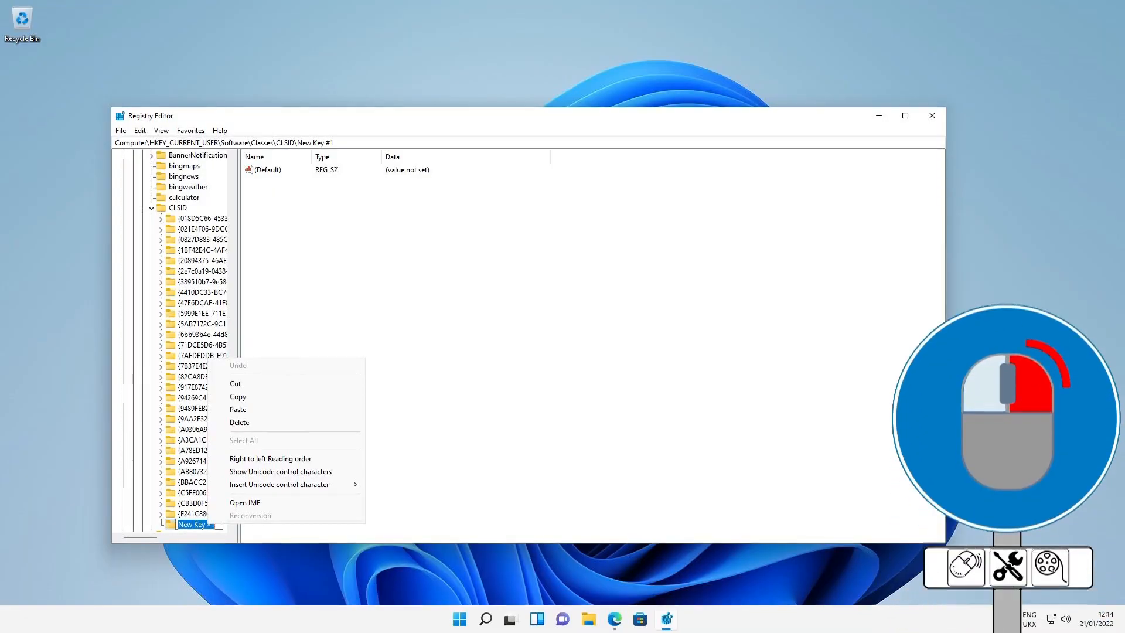
mouse_move(238, 409)
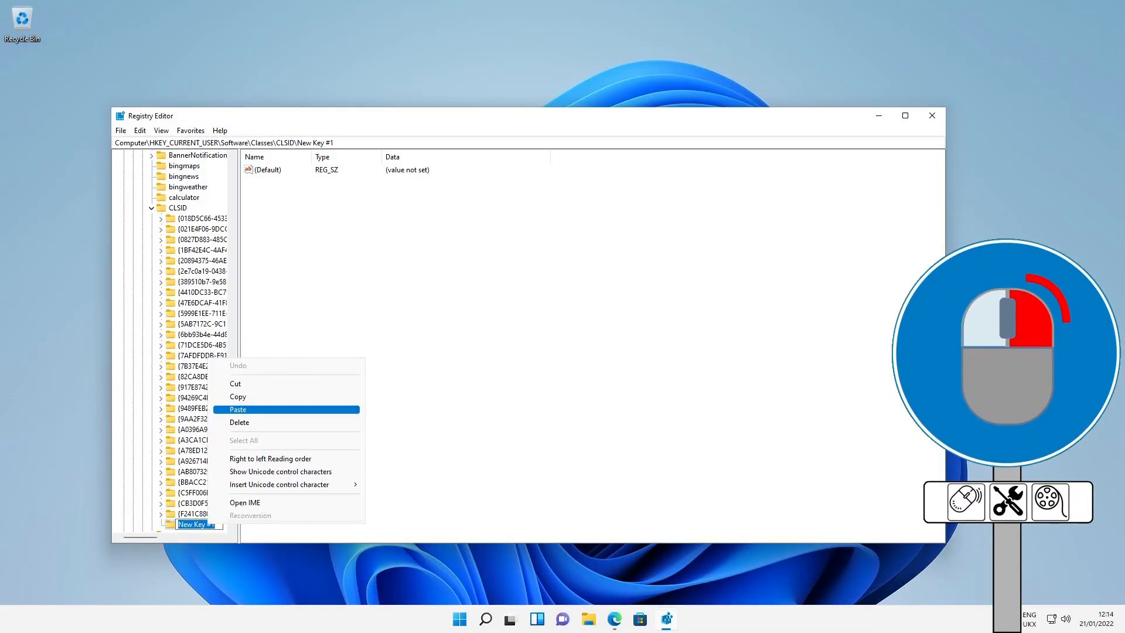
key("Ctrl+v")
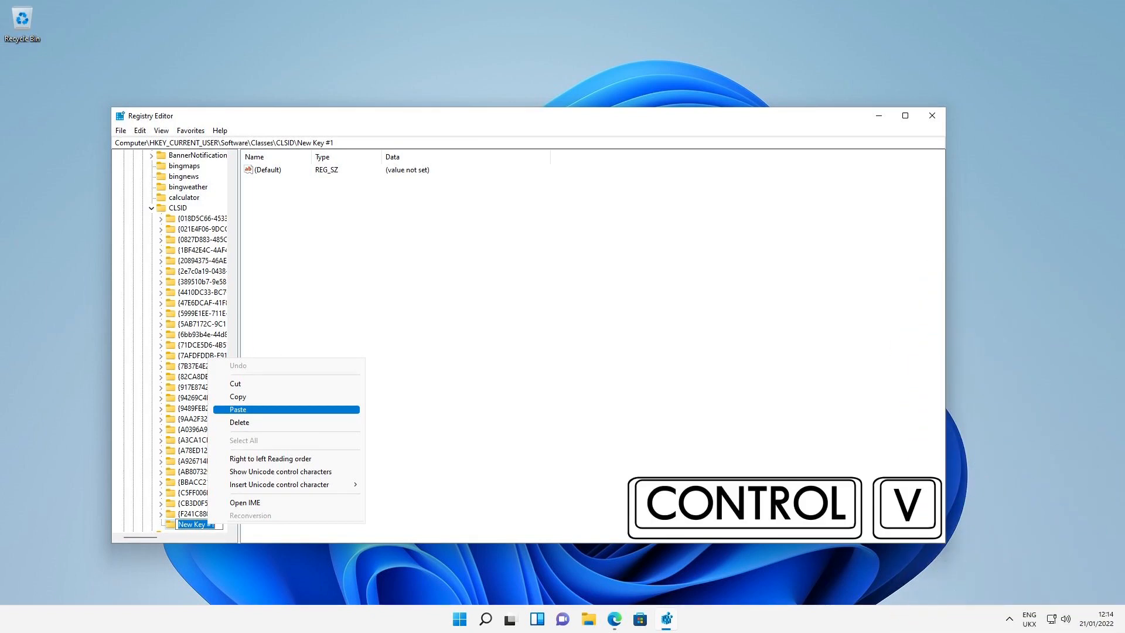
left_click(238, 409)
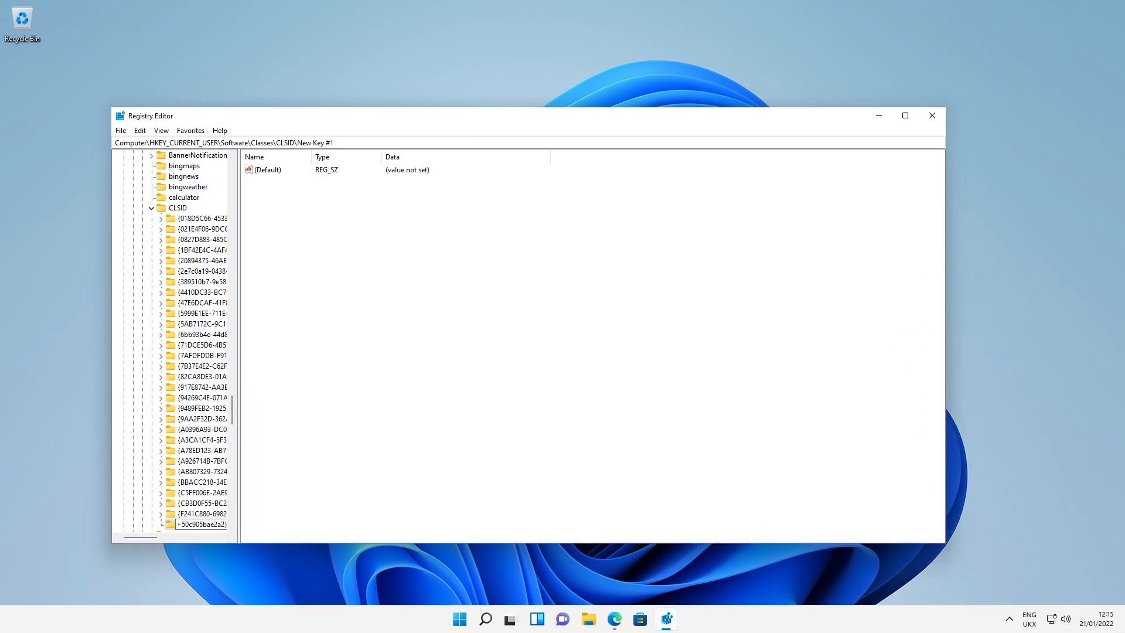
key("Enter")
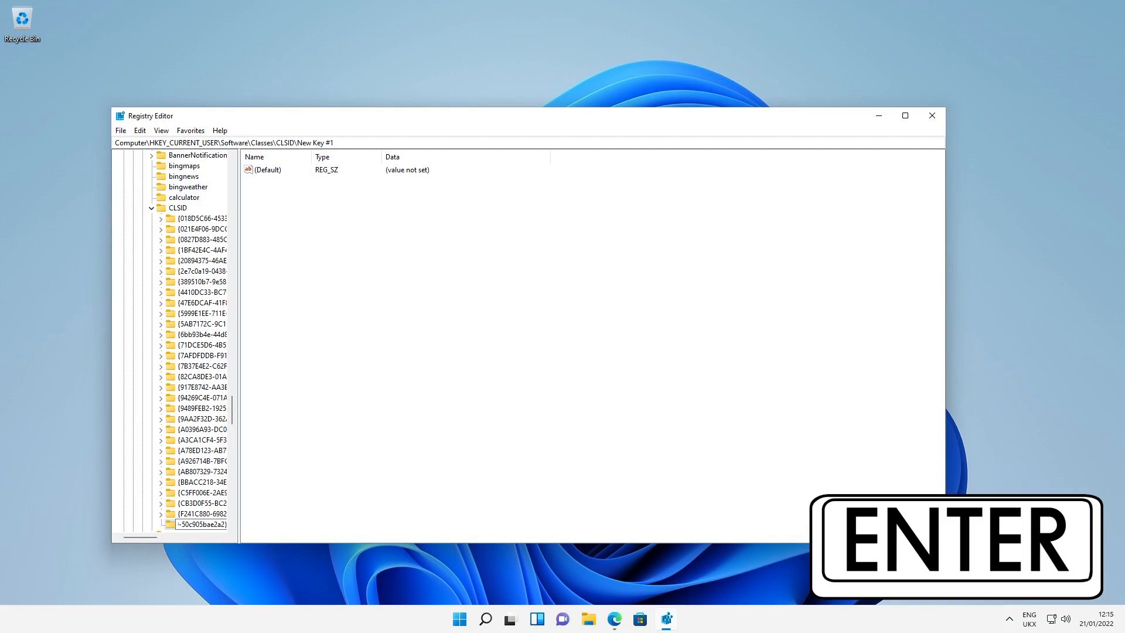
key("Enter")
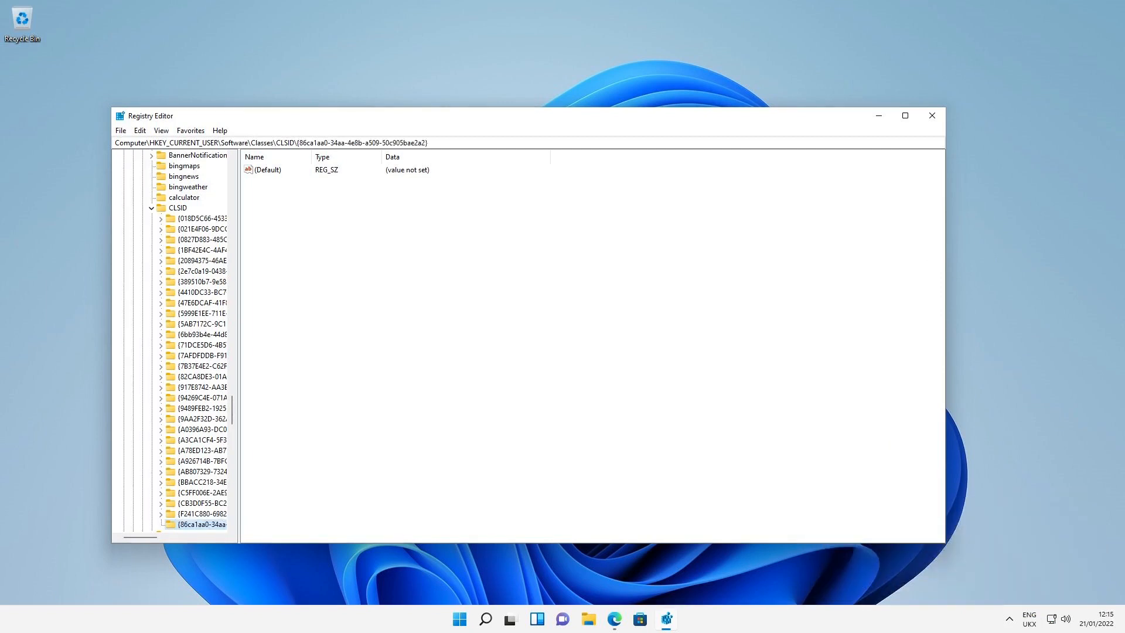
Step: Create a subkey named InprocServer32 inside the {86ca1aa0-...} key by pasting the name
right_click(193, 524)
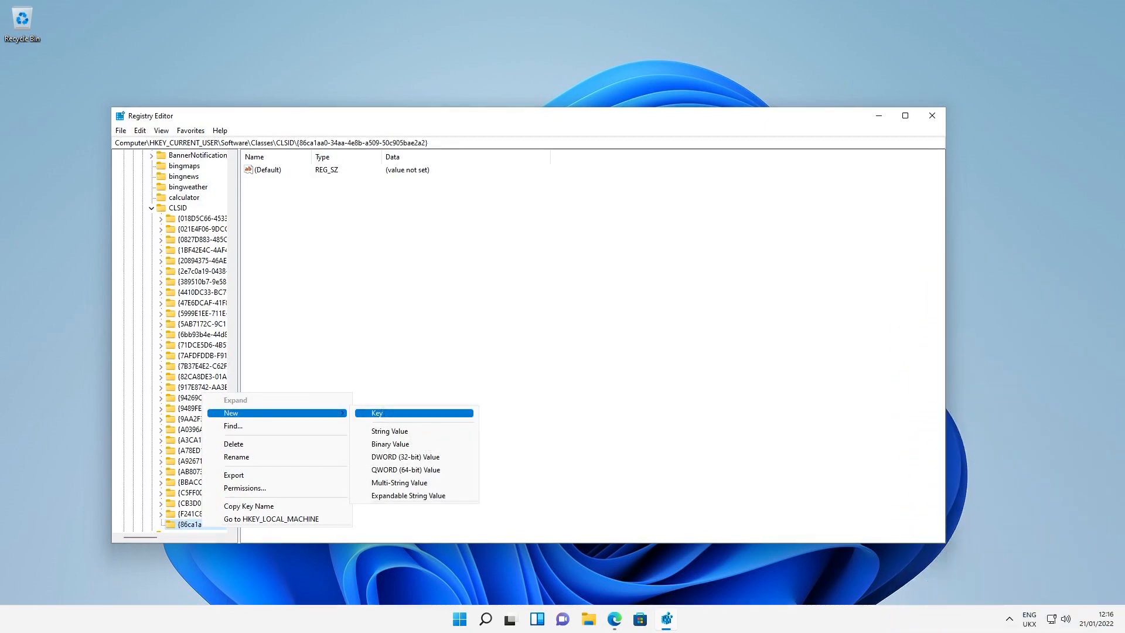
left_click(378, 412)
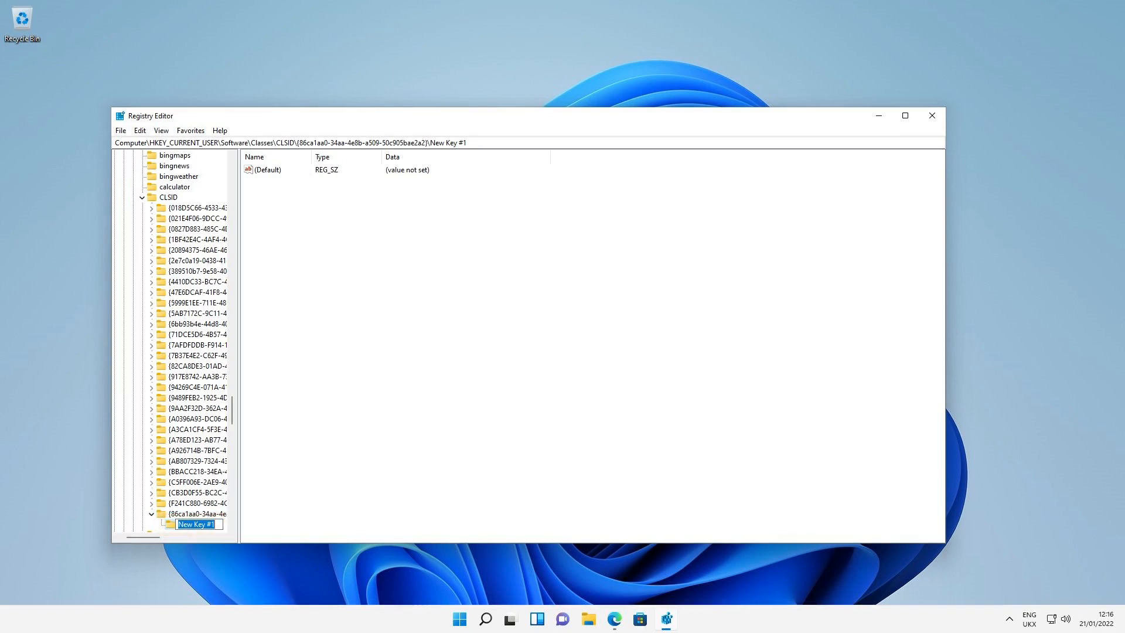
right_click(197, 524)
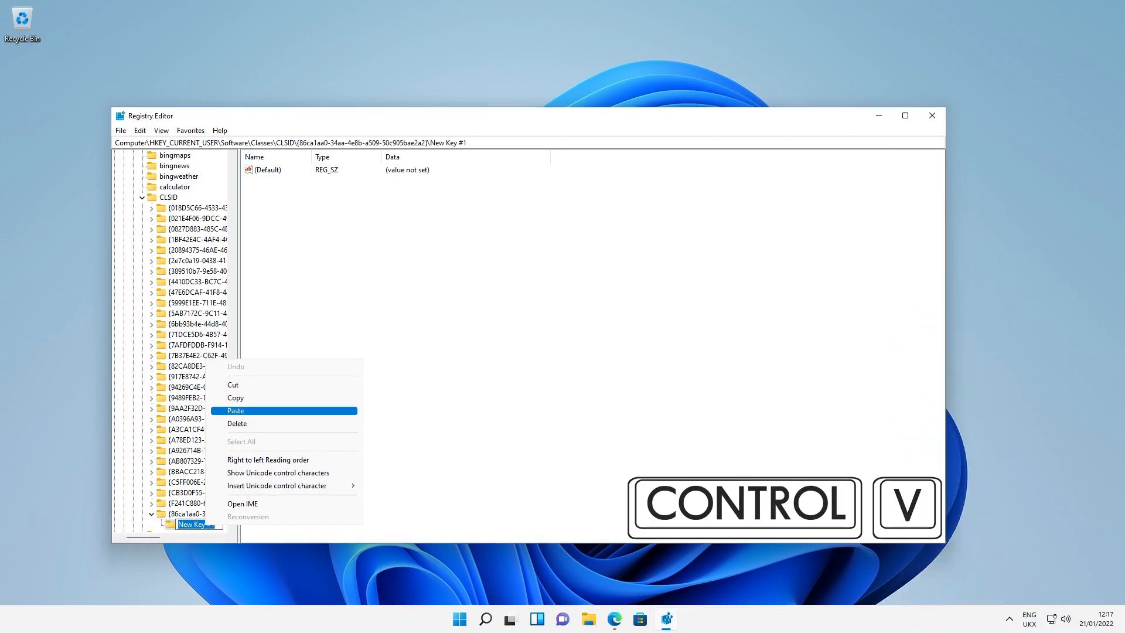
left_click(234, 410)
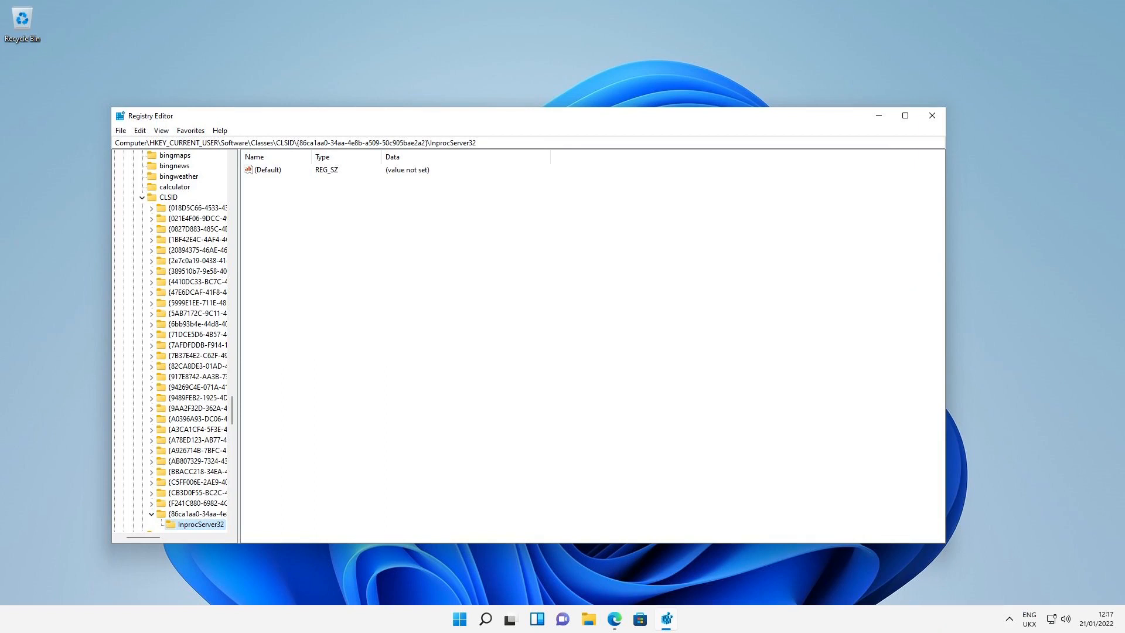
left_click(408, 170)
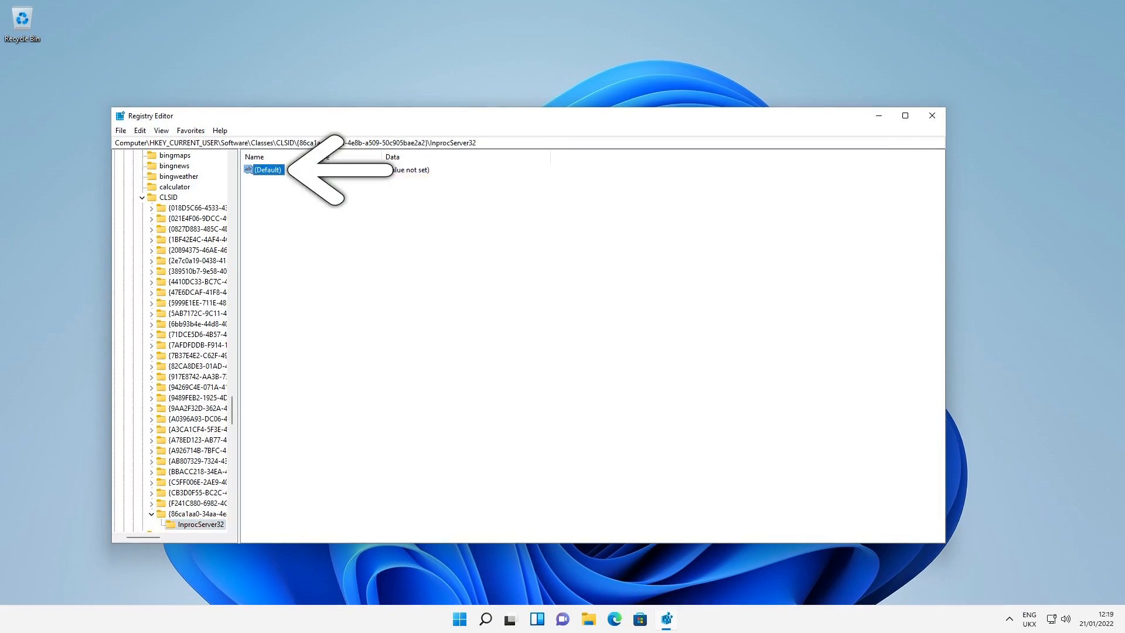
Step: Set InprocServer32's (Default) value to an empty string in Edit String and confirm
double_click(267, 169)
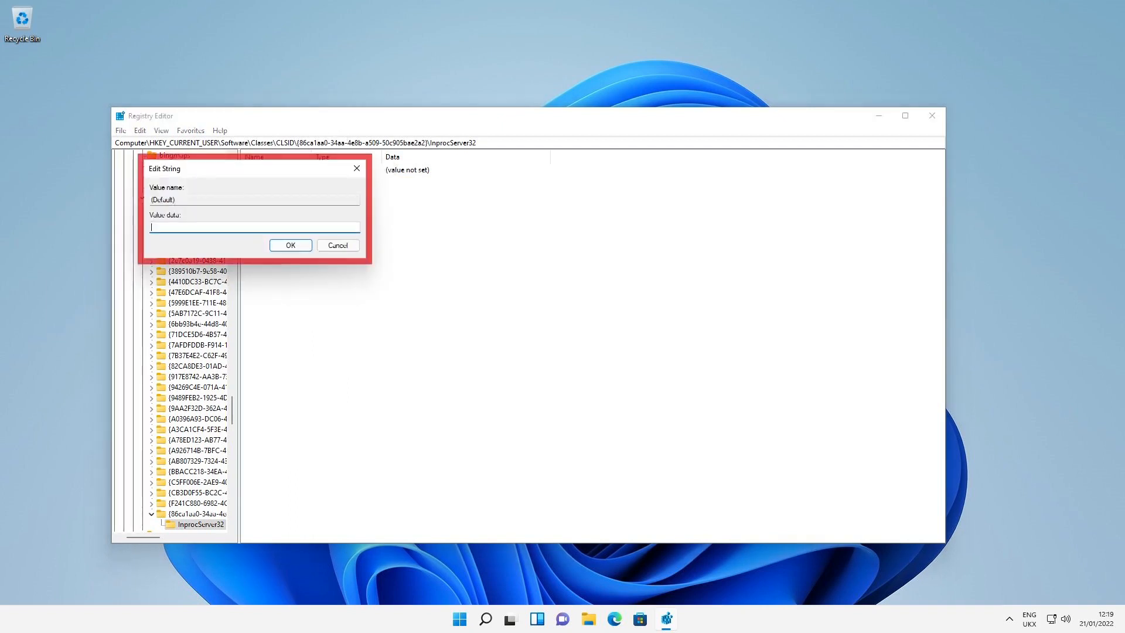
left_click(291, 245)
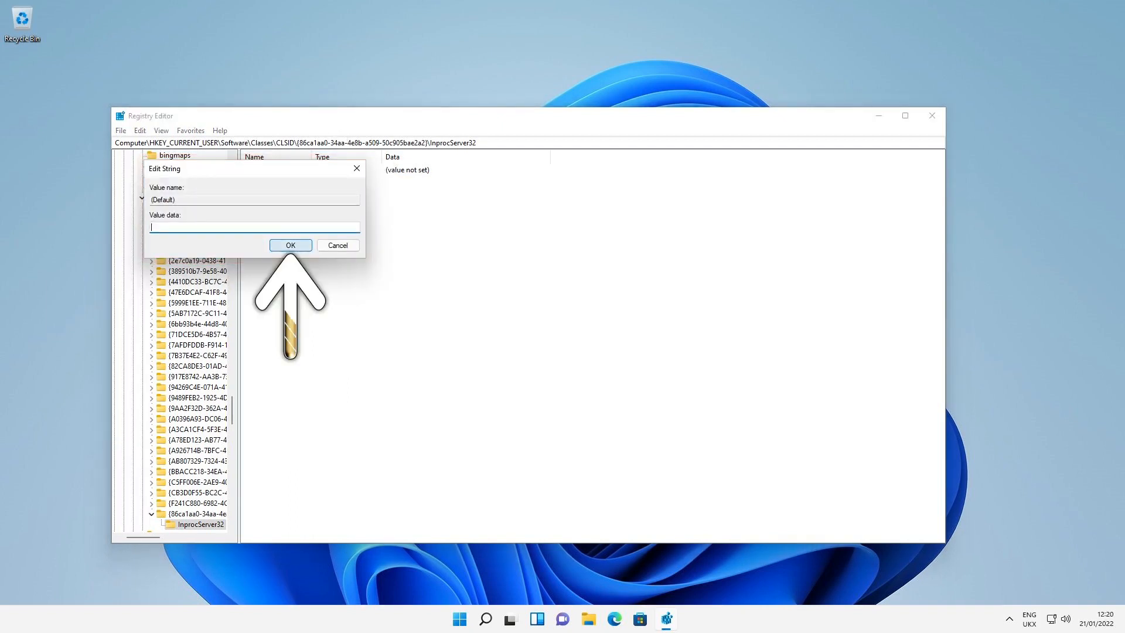
left_click(290, 245)
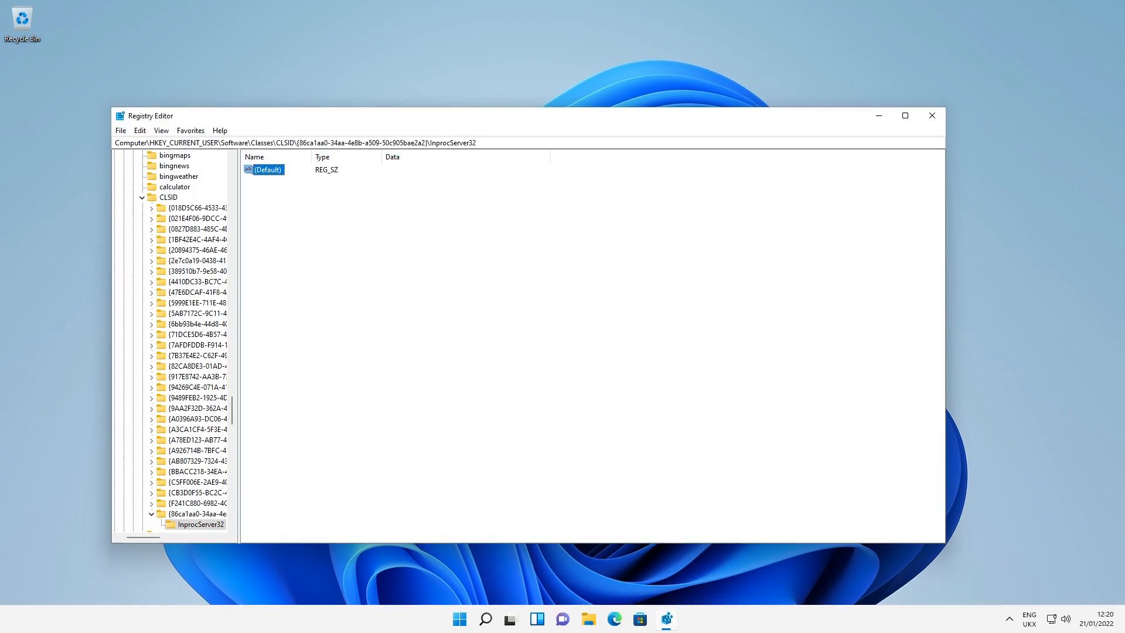
mouse_move(932, 115)
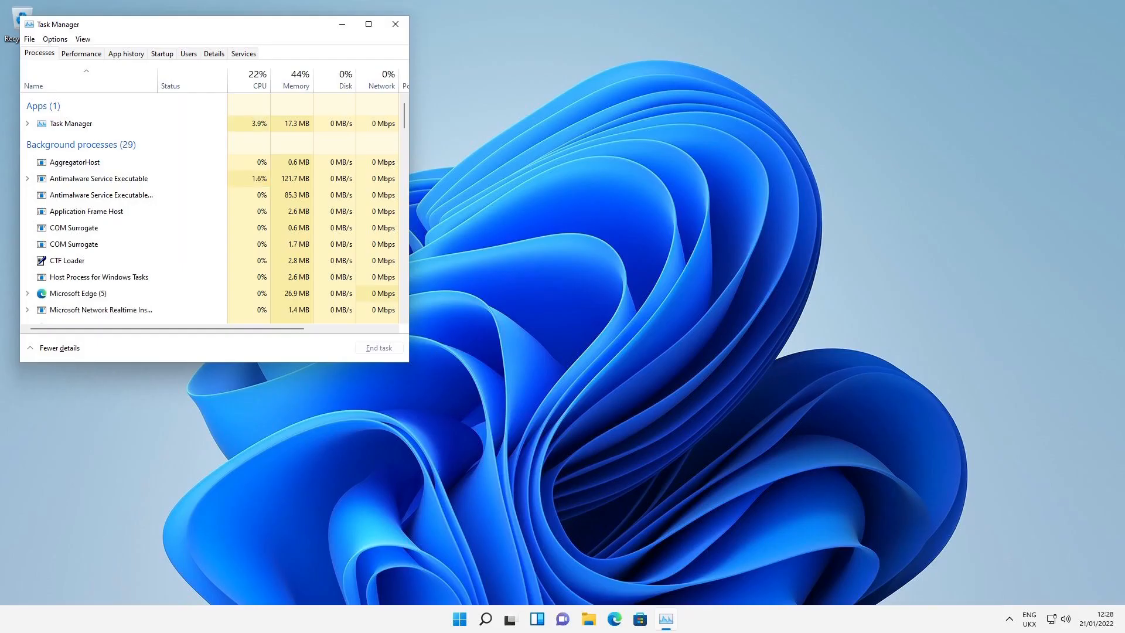
Step: Scroll the Processes list to Windows Explorer, then close Task Manager
scroll("down", 3)
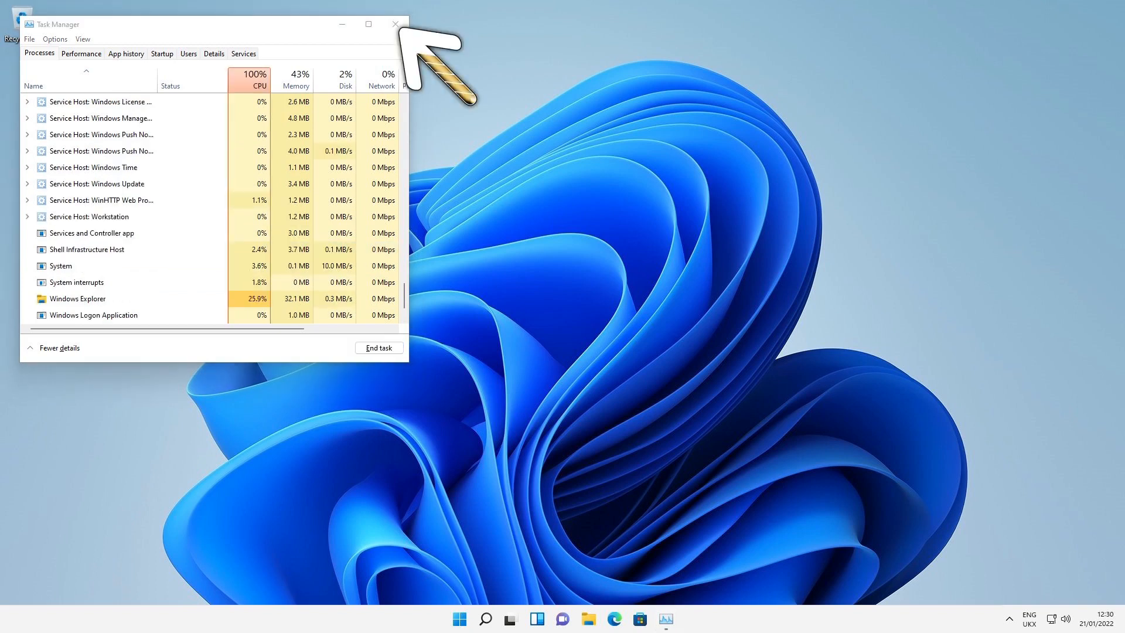
left_click(391, 23)
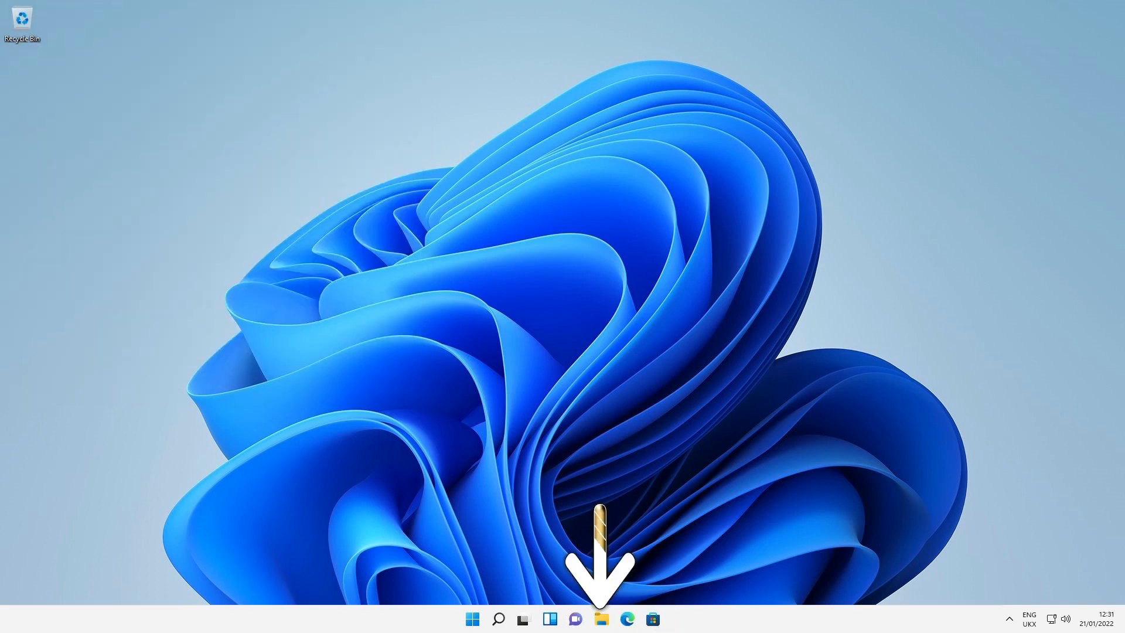
left_click(601, 618)
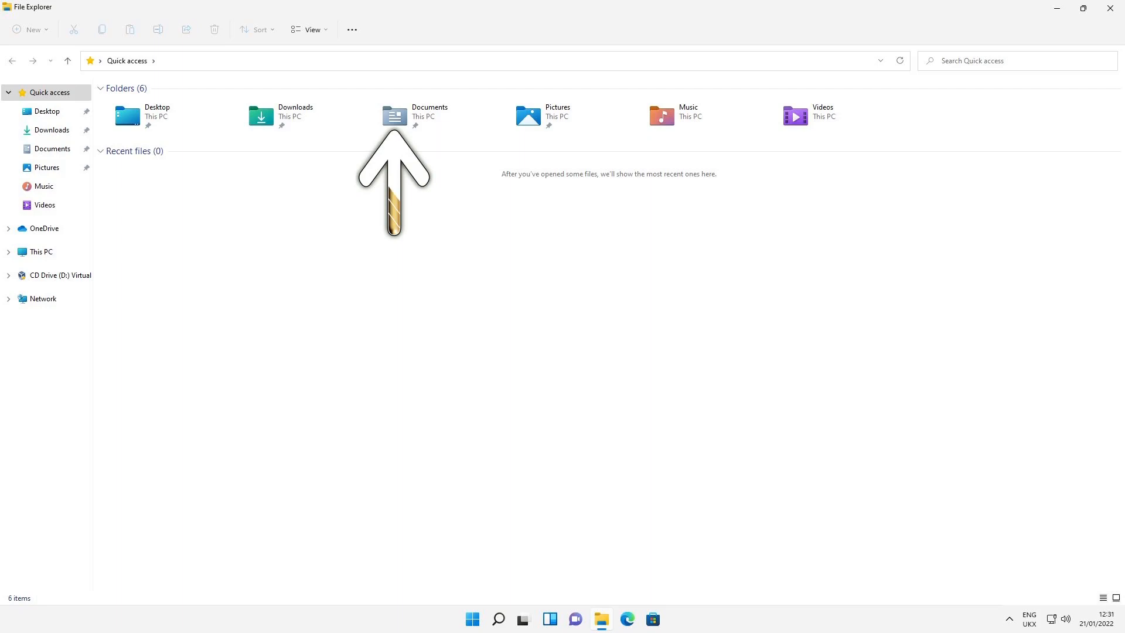
left_click(42, 130)
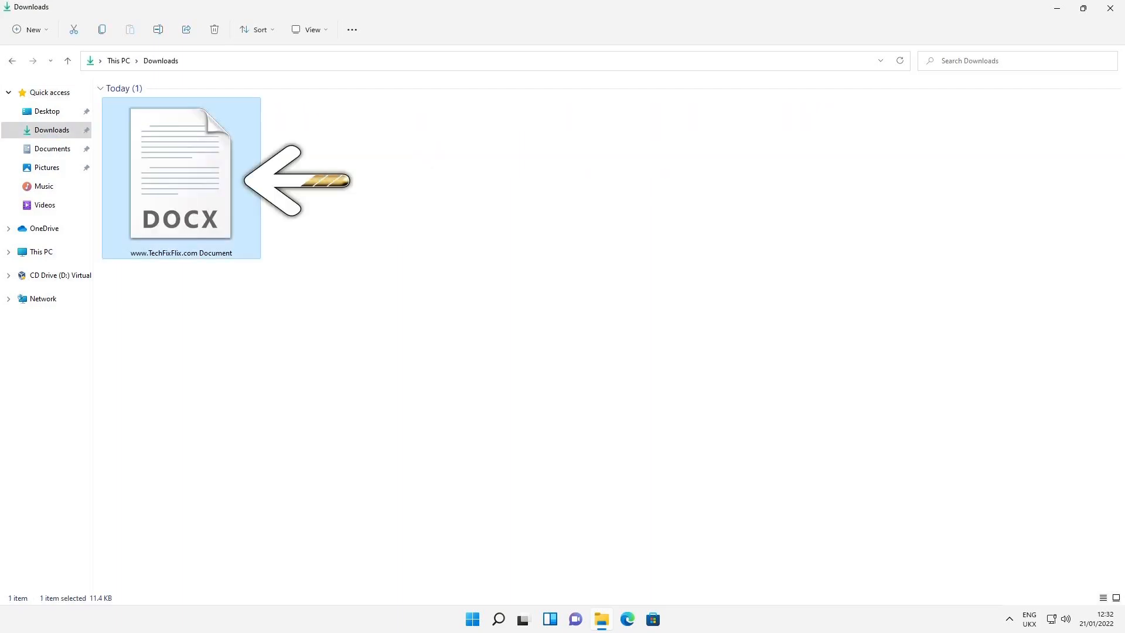
right_click(181, 176)
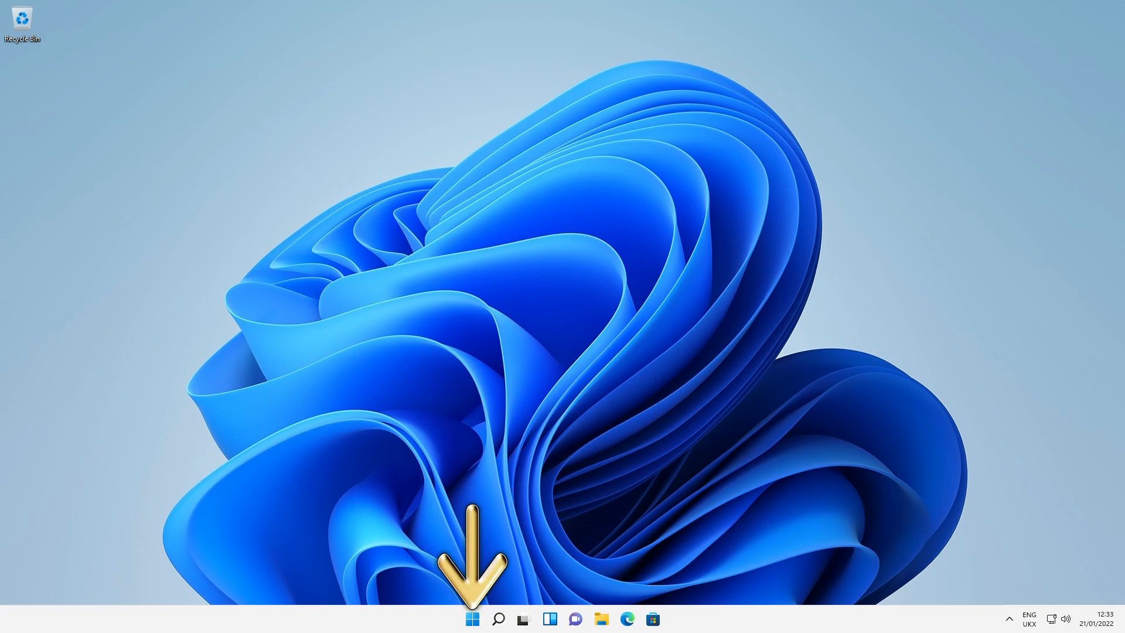
Step: Launch regedit and delete the {86ca1aa0-34aa-4e8b-a509-50c905bae2a2} key with its subkeys
type("Regedit")
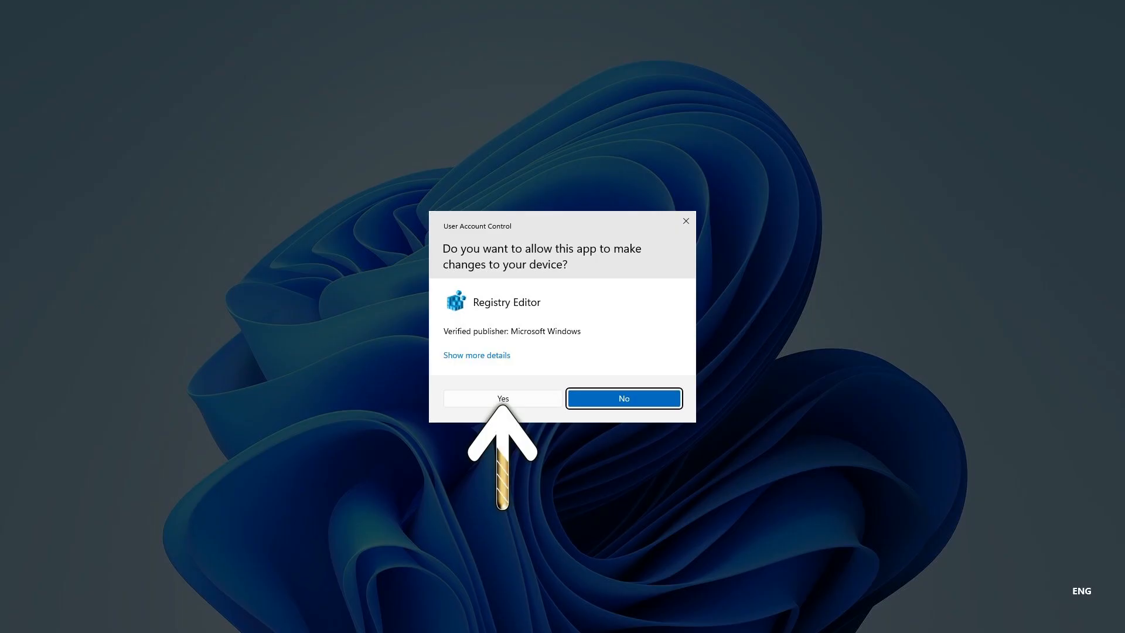
left_click(501, 398)
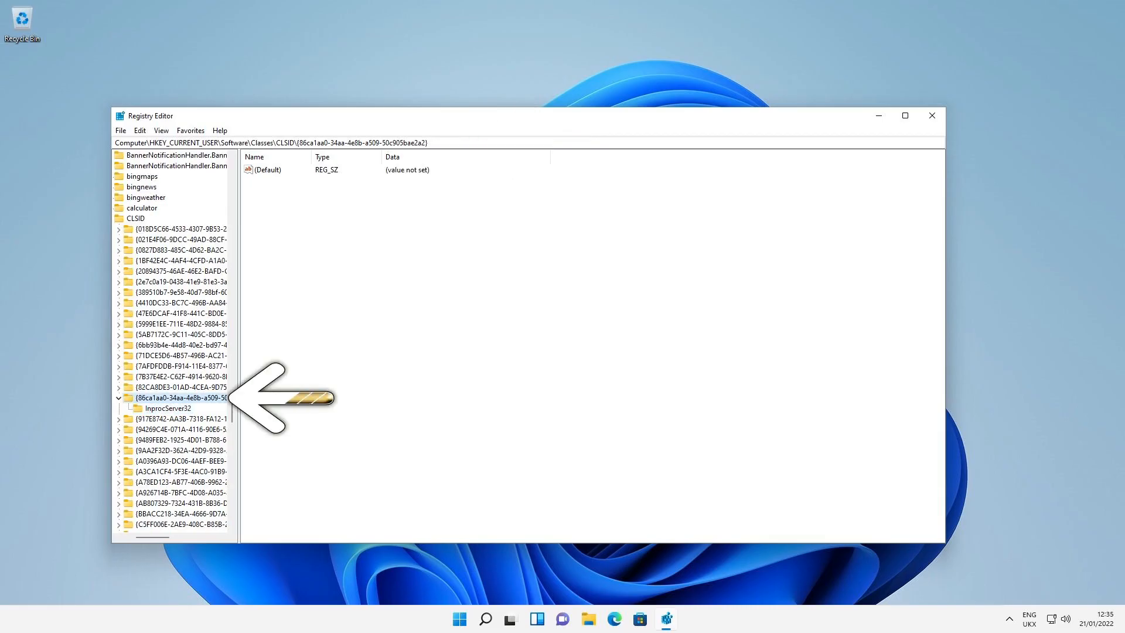
right_click(164, 397)
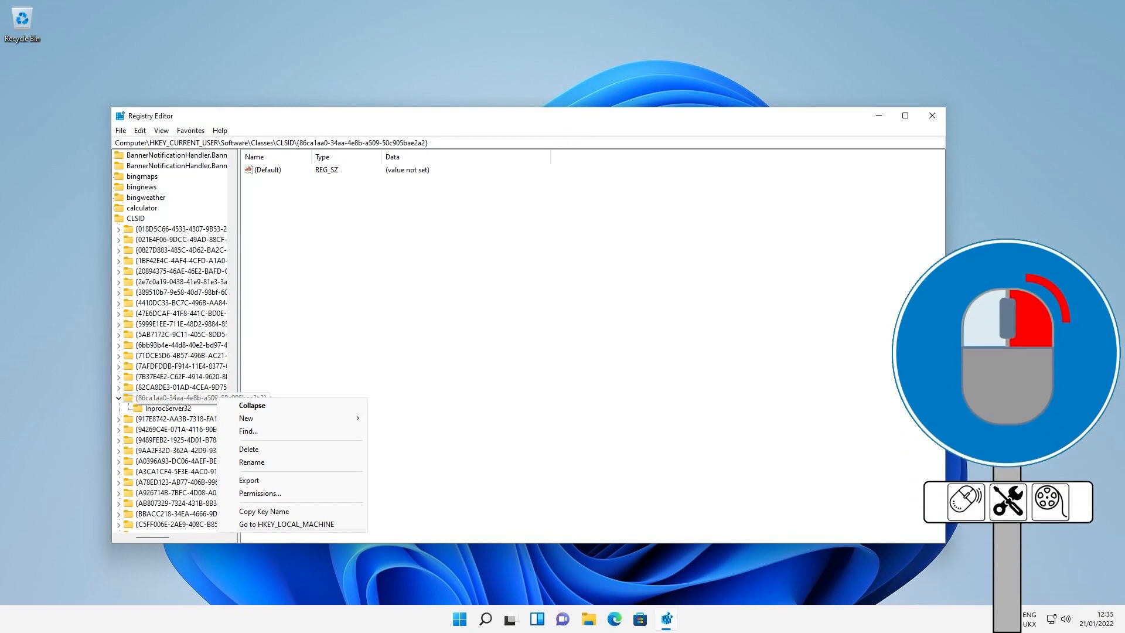
left_click(248, 449)
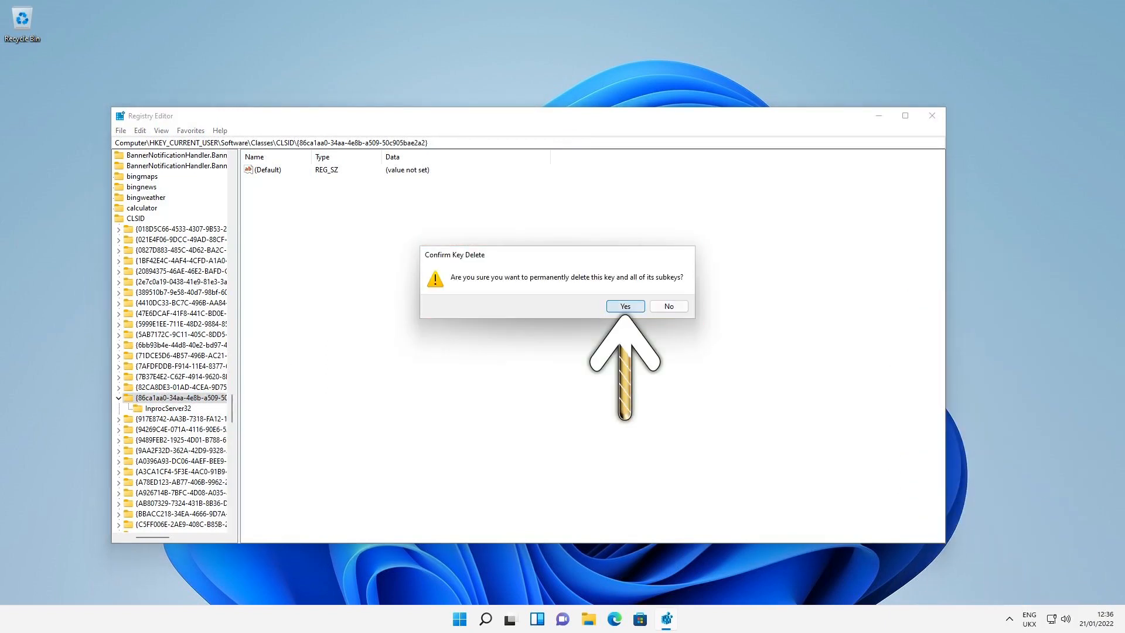
left_click(625, 306)
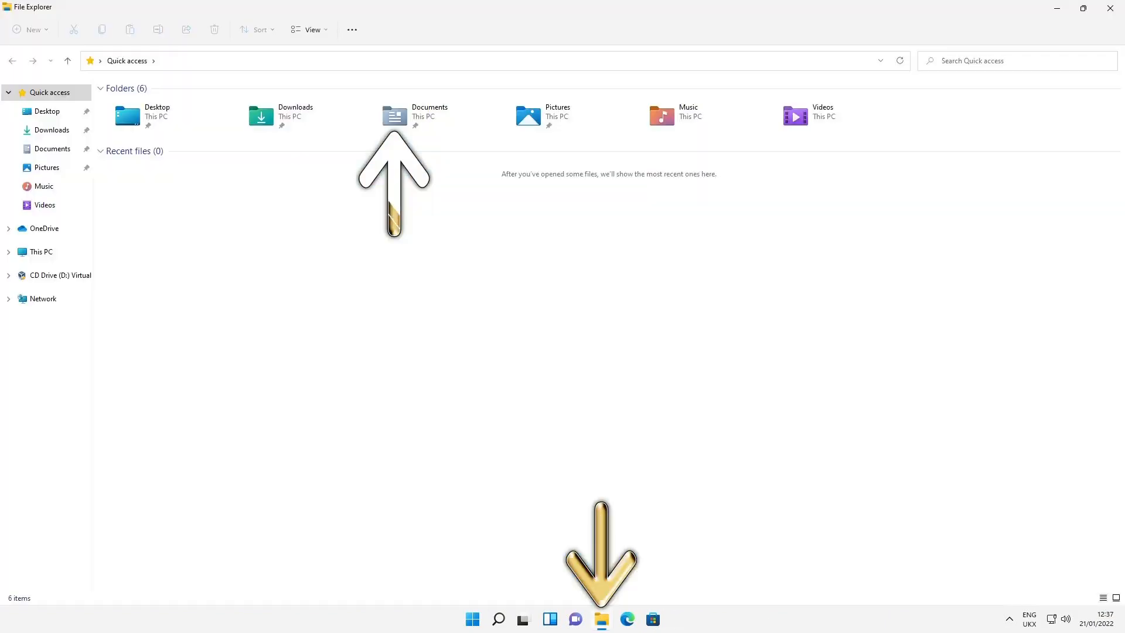
Step: Show the DOCX file's context menu in Downloads, now back to the compact style
left_click(51, 130)
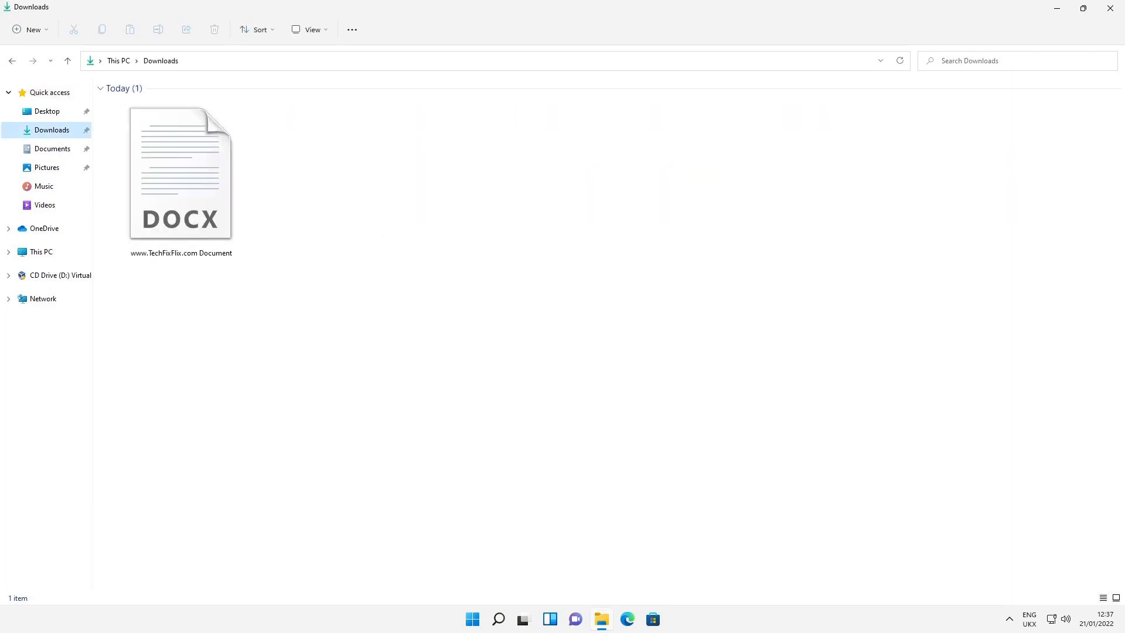
right_click(180, 173)
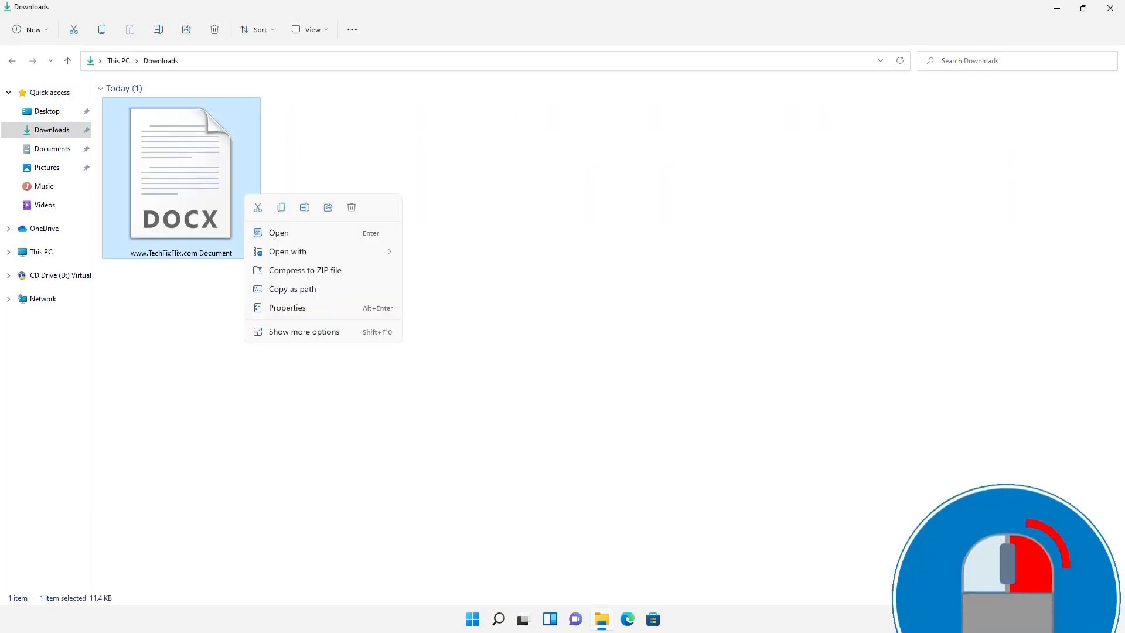